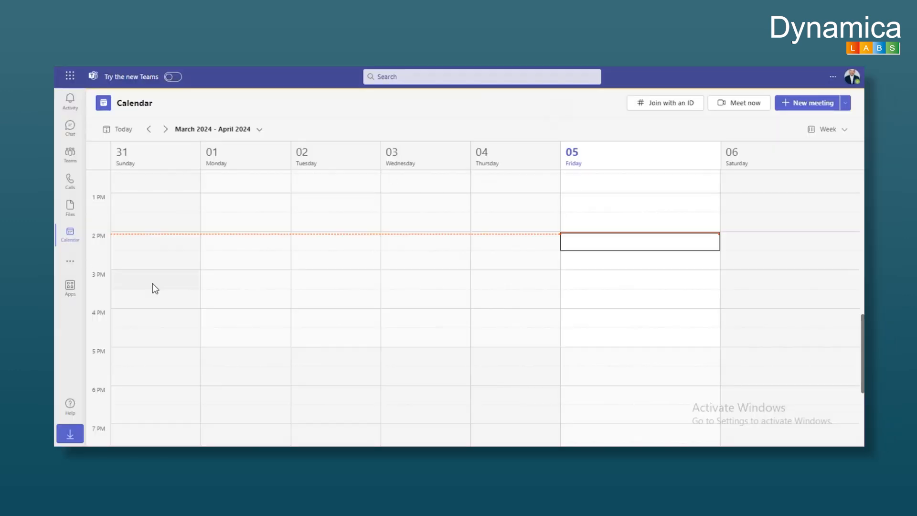
{"action": "mouse_move", "coordinate": [85, 316]}
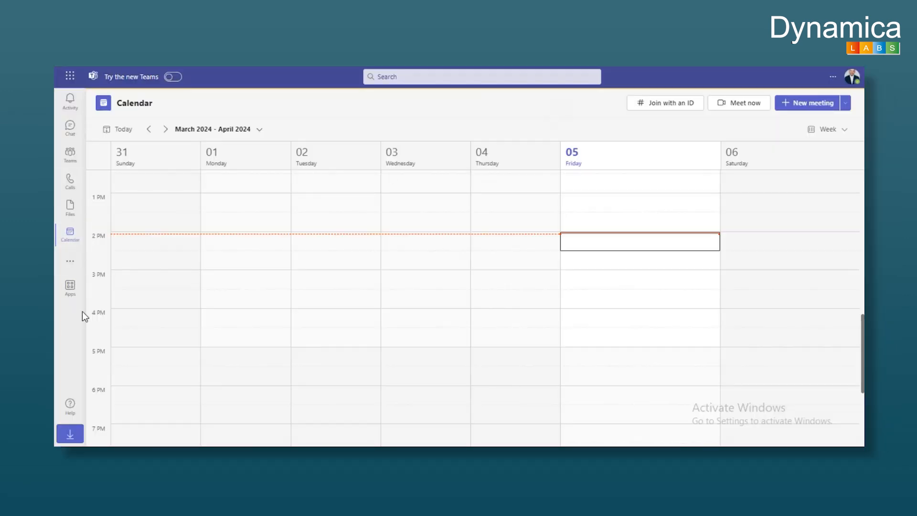
Search the Teams app store for 'Dynamics 365' and show the more-apps list
{"action": "left_click", "coordinate": [70, 287]}
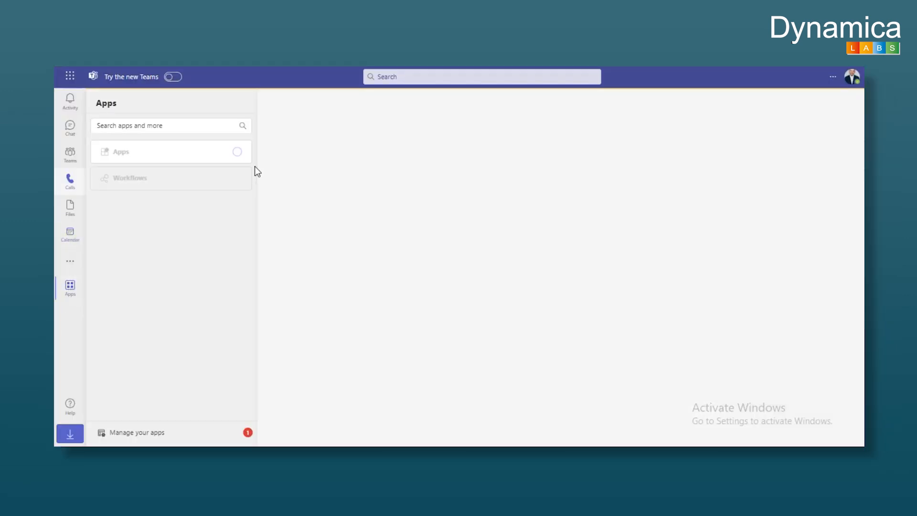
{"action": "type", "text": "Dynamics 365"}
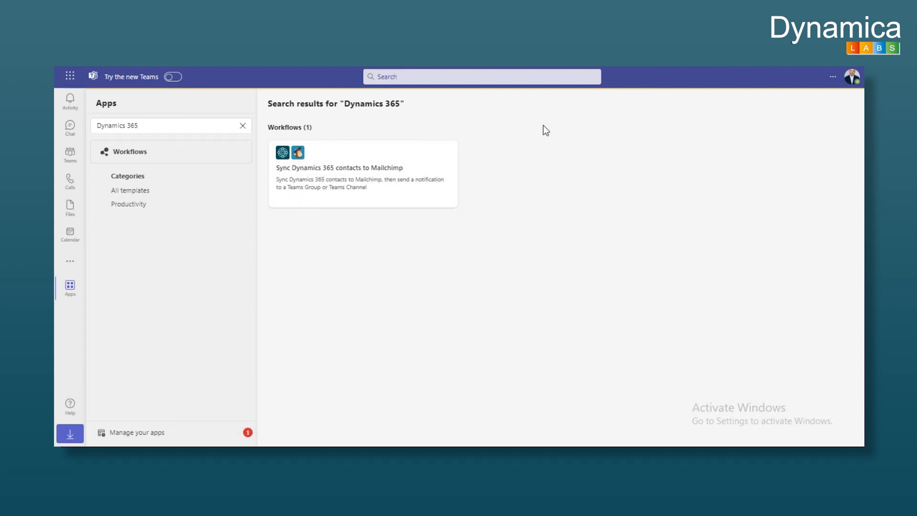
{"action": "left_click", "coordinate": [69, 261]}
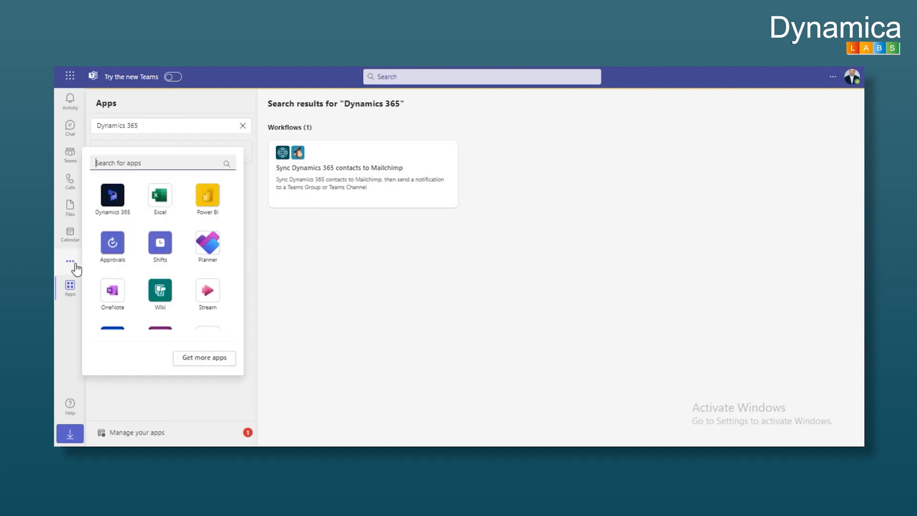
Open Dynamics 365, connect the environment and Customer Service Hub app, and return to My Dashboard
{"action": "left_click", "coordinate": [112, 196]}
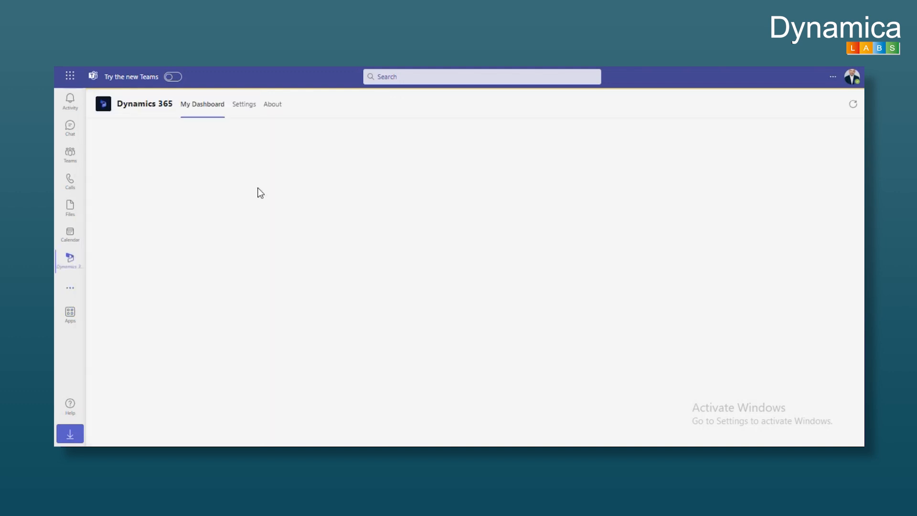
{"action": "left_click", "coordinate": [244, 104]}
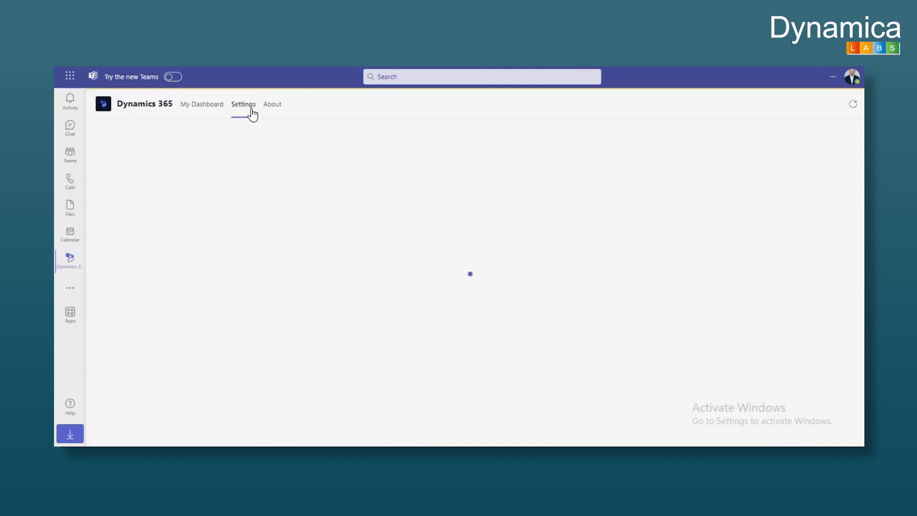
{"action": "left_click", "coordinate": [242, 104]}
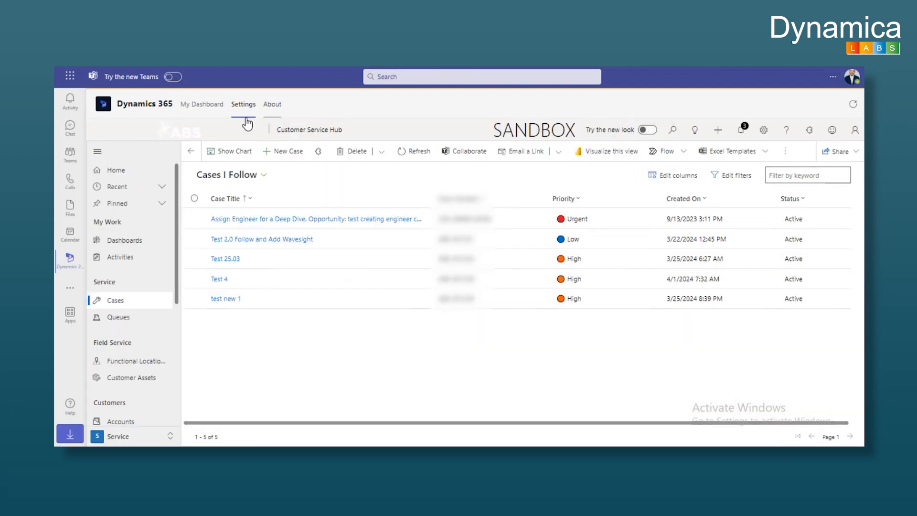
{"action": "left_click", "coordinate": [243, 104]}
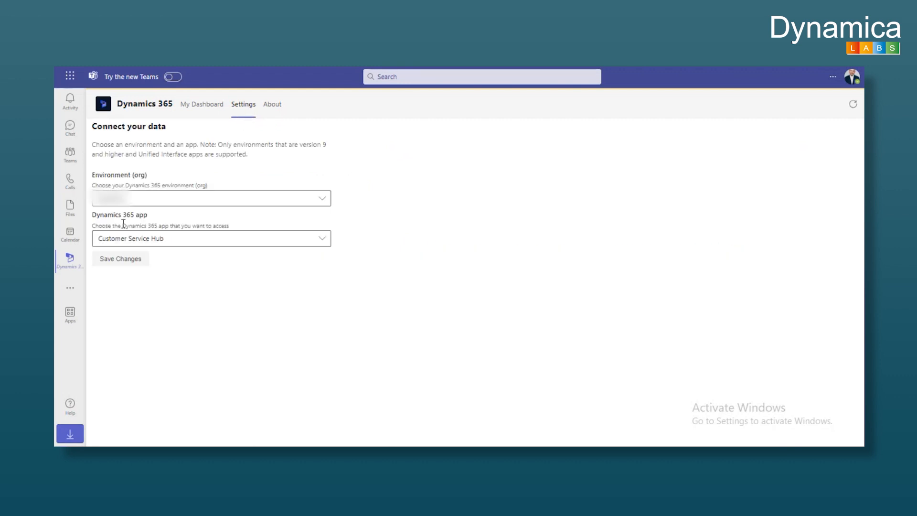
{"action": "mouse_move", "coordinate": [281, 209]}
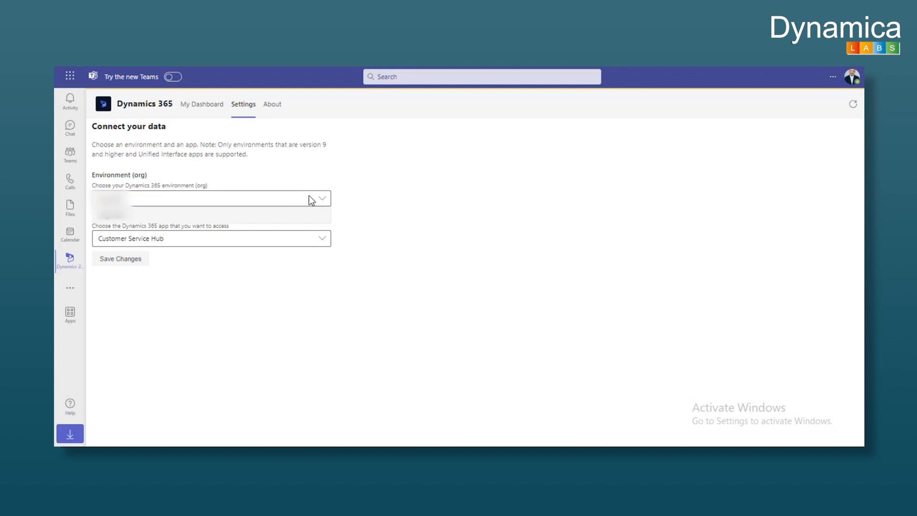
{"action": "left_click", "coordinate": [321, 198]}
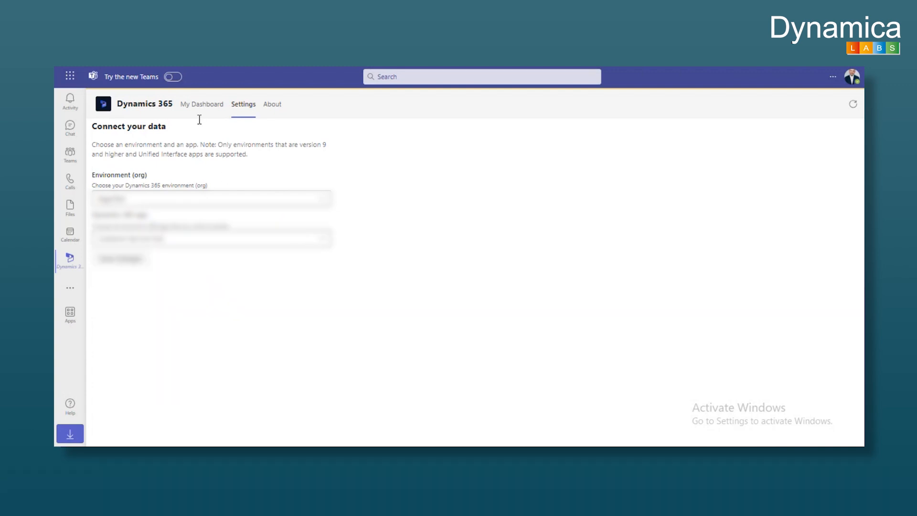
{"action": "left_click", "coordinate": [202, 116]}
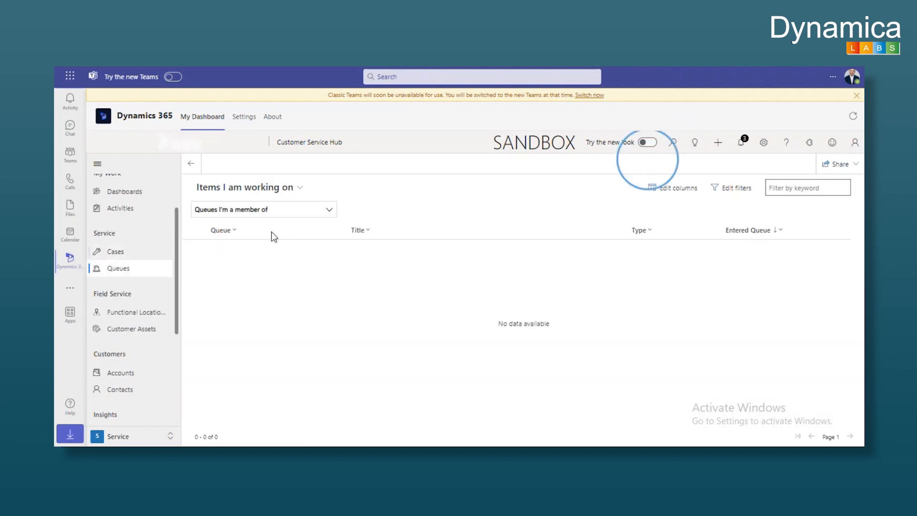
Load My Active Cases (In Progress) and open the Test Demo Case, Tech Issues record
{"action": "left_click", "coordinate": [115, 251]}
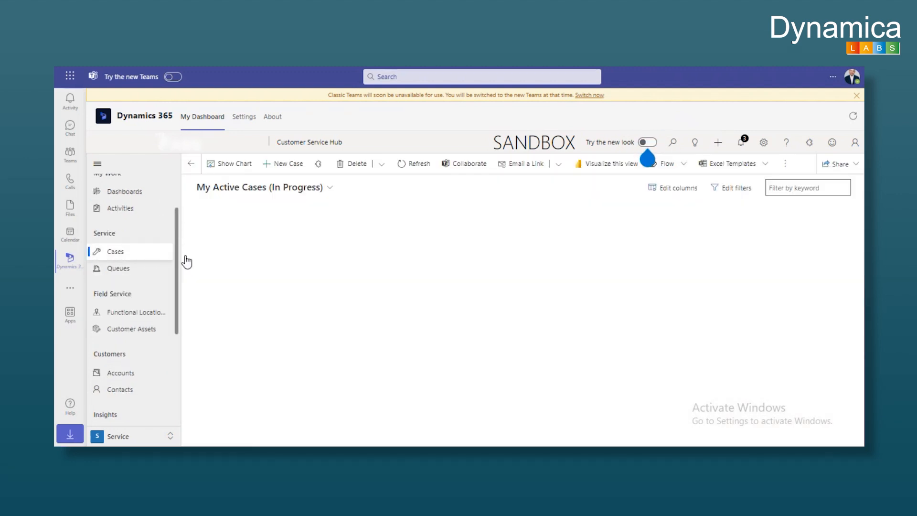
{"action": "left_click", "coordinate": [115, 252]}
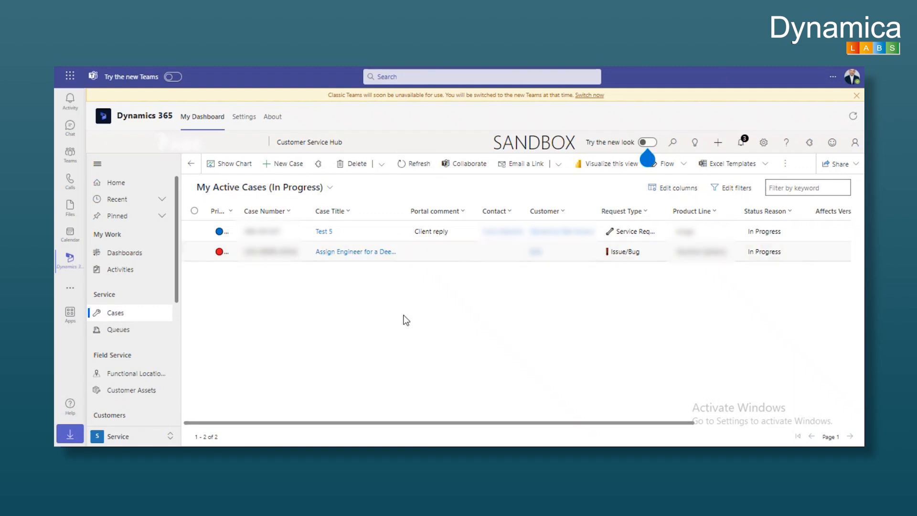
{"action": "mouse_move", "coordinate": [391, 294]}
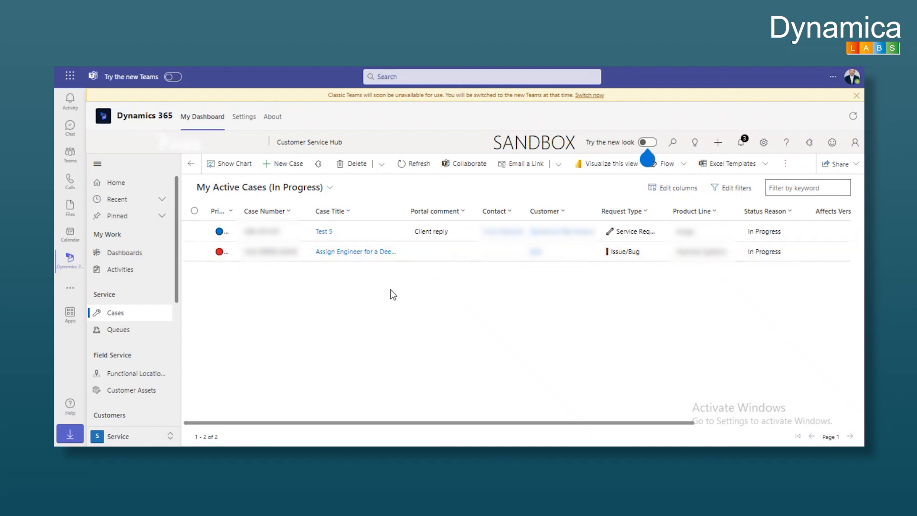
{"action": "mouse_move", "coordinate": [179, 240]}
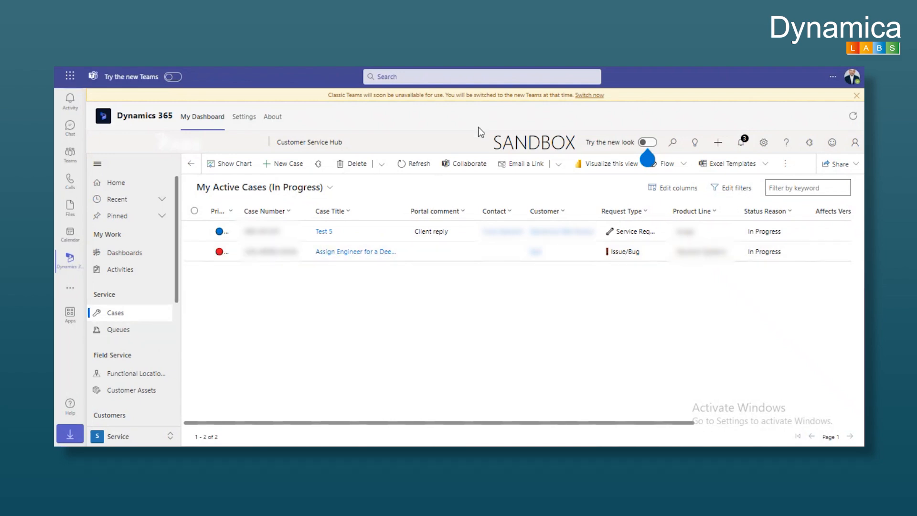
{"action": "left_click", "coordinate": [357, 252]}
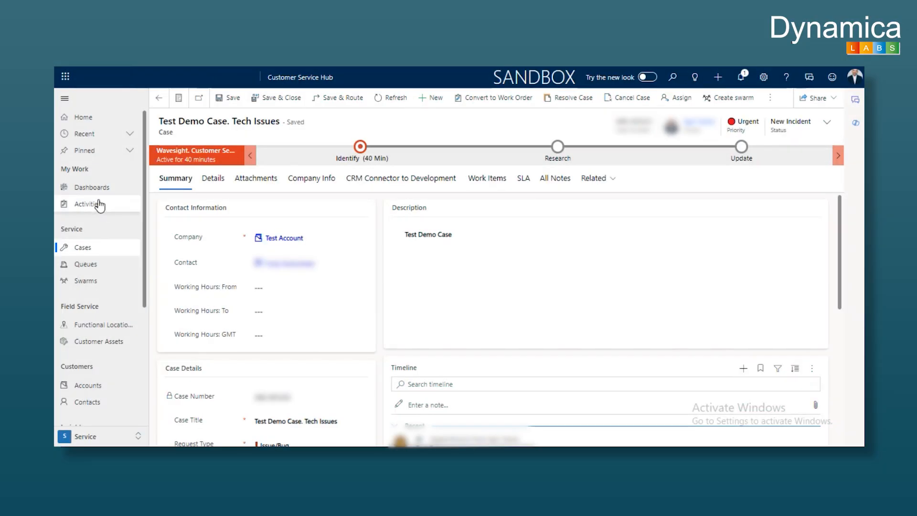
Start a Teams-meeting appointment on the case and save the Teams meetings data setting
{"action": "left_click", "coordinate": [743, 368]}
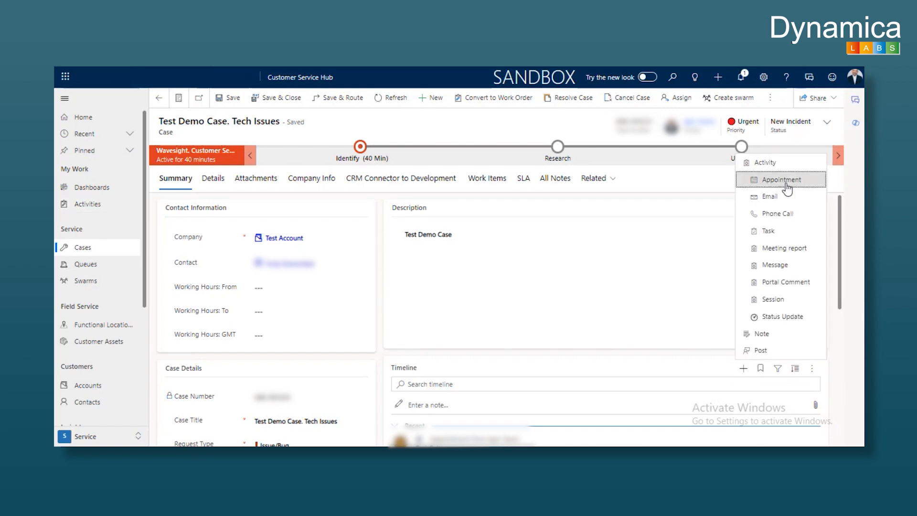
{"action": "left_click", "coordinate": [782, 179]}
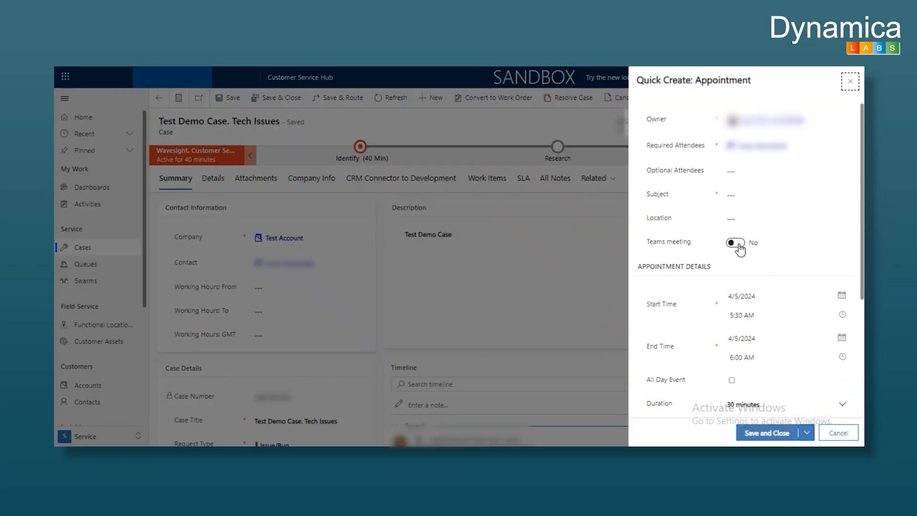
{"action": "left_click", "coordinate": [734, 242]}
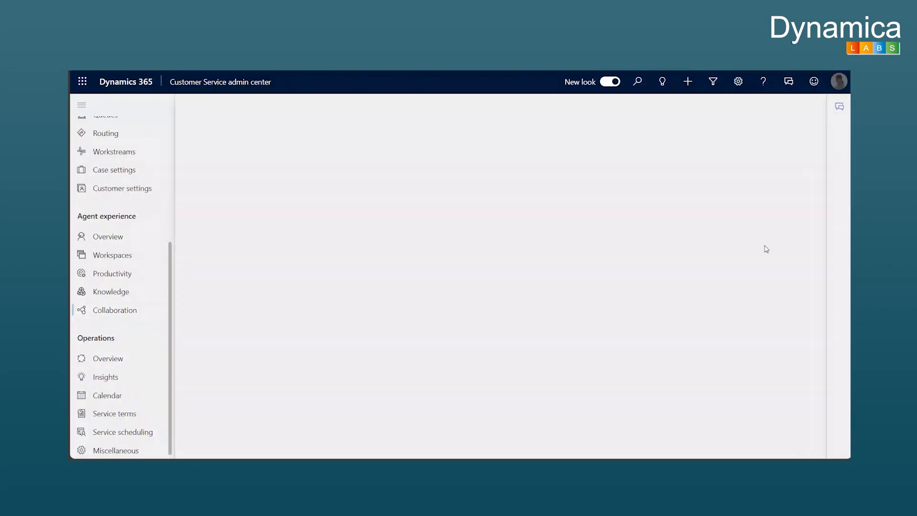
{"action": "left_click", "coordinate": [115, 310]}
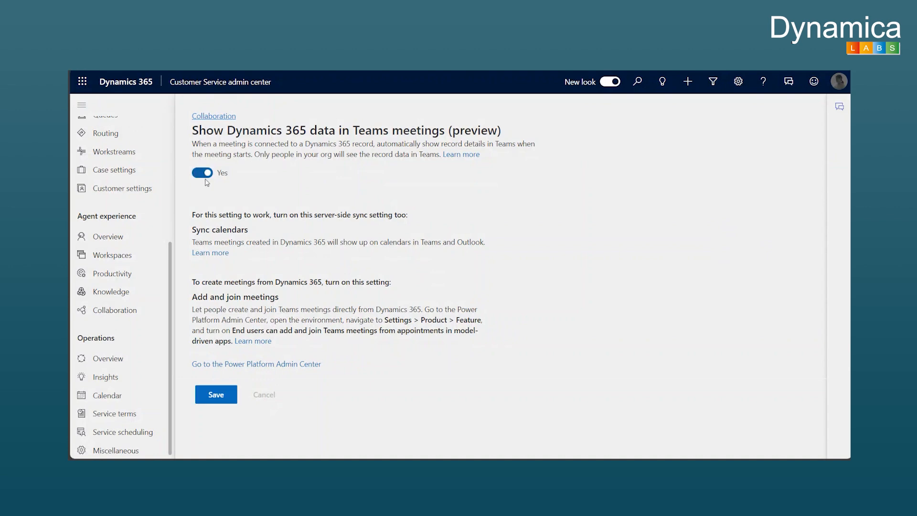
{"action": "left_click", "coordinate": [216, 393]}
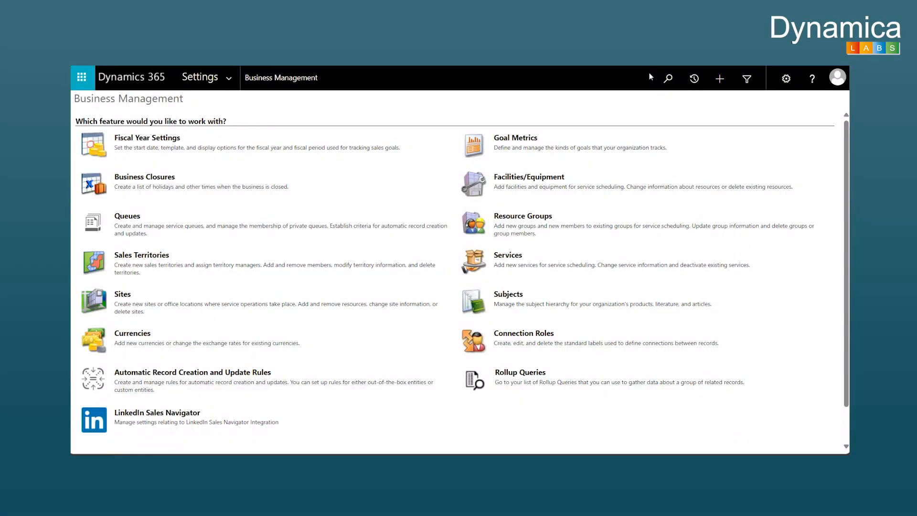
Confirm Appointments, Contacts and Tasks use Server-Side Synchronization in Email Configuration Settings
{"action": "left_click", "coordinate": [206, 77]}
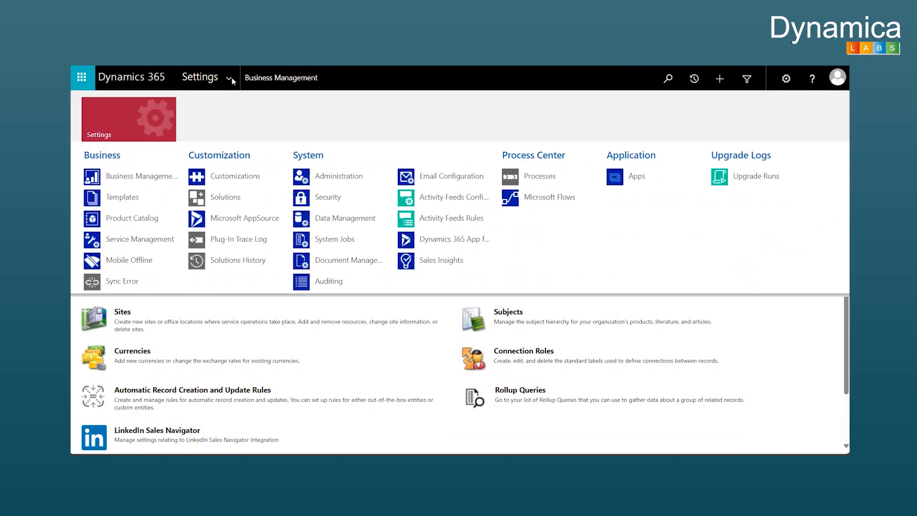
{"action": "left_click", "coordinate": [452, 176]}
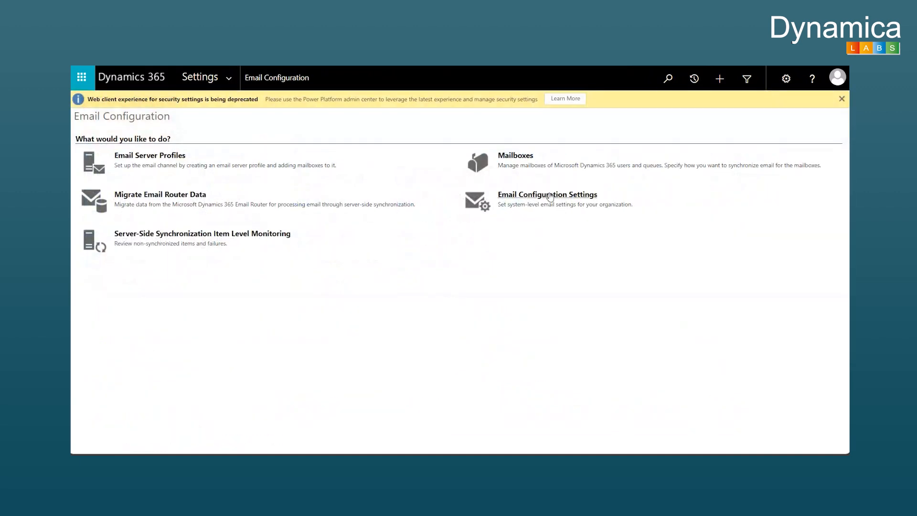
{"action": "left_click", "coordinate": [546, 195]}
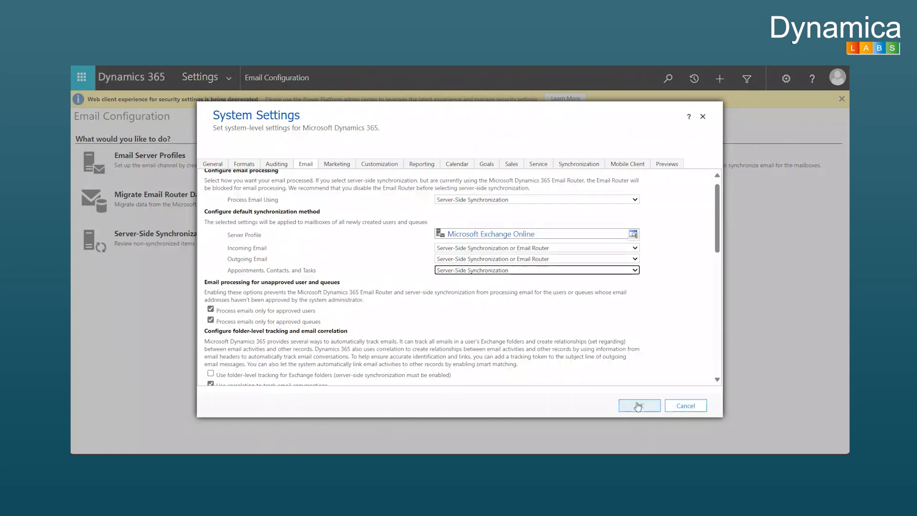
{"action": "left_click", "coordinate": [638, 406]}
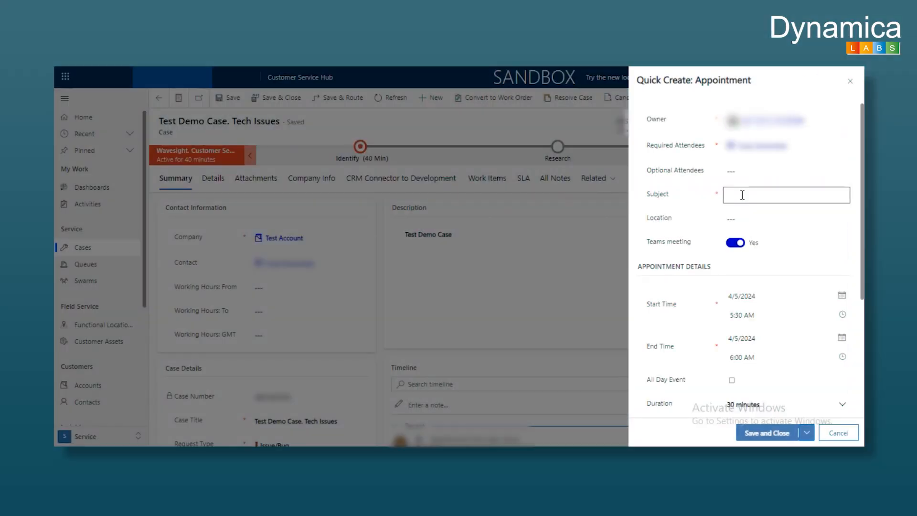
Title the appointment 'Test Demo Call', set it 6:00–6:45 AM, and save it
{"action": "type", "text": "Tes"}
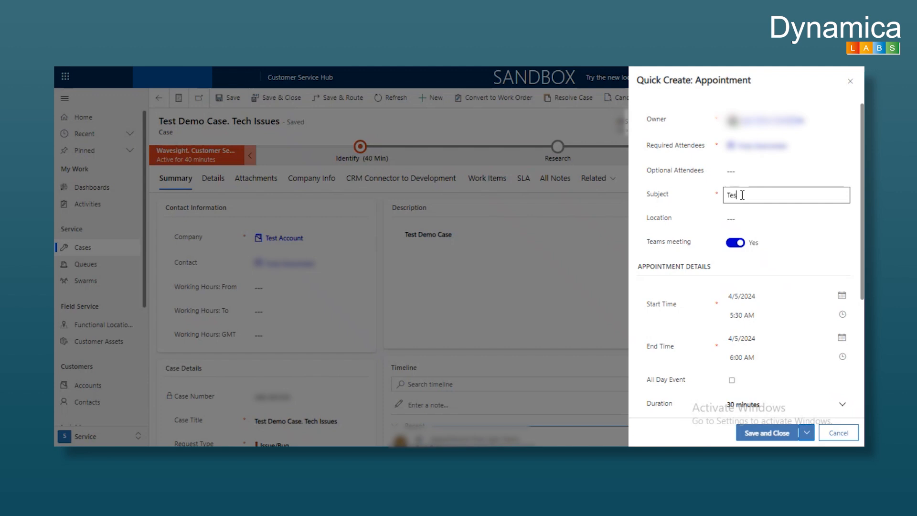
{"action": "type", "text": "Test Demo Call"}
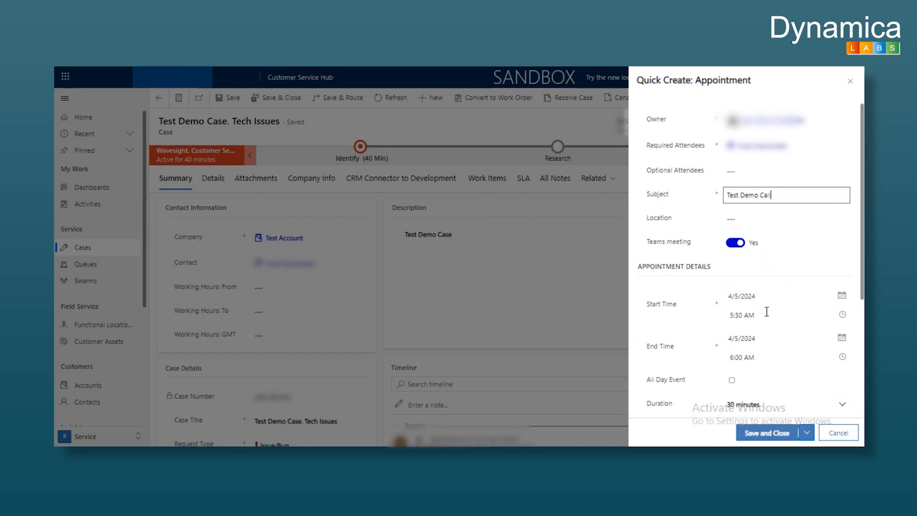
{"action": "left_click", "coordinate": [787, 315]}
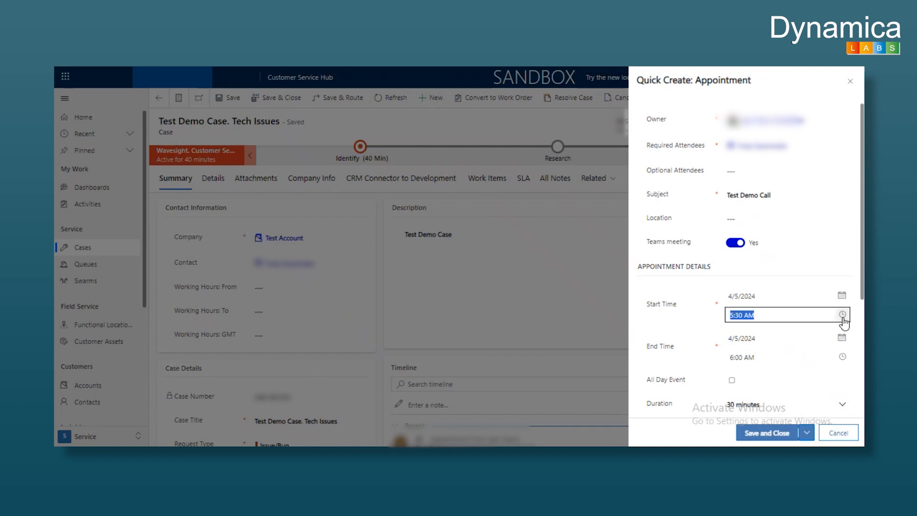
{"action": "mouse_move", "coordinate": [822, 96]}
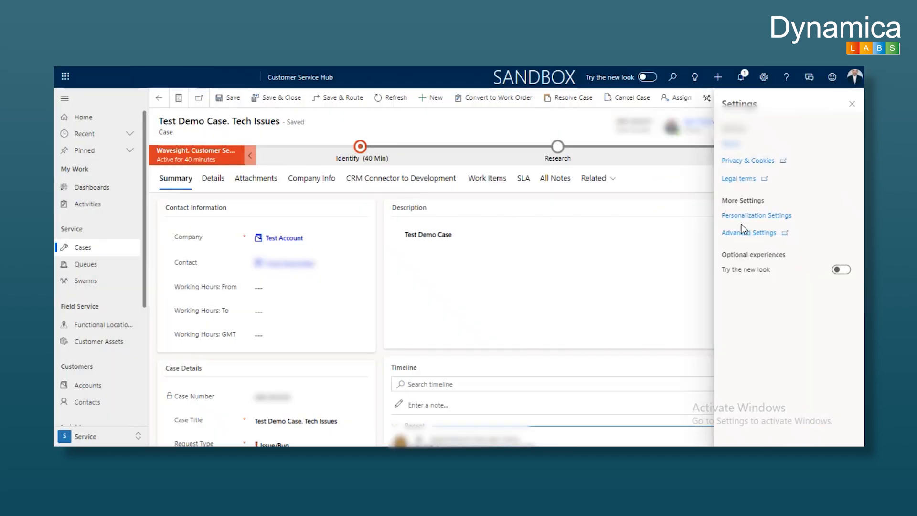
{"action": "mouse_move", "coordinate": [756, 215]}
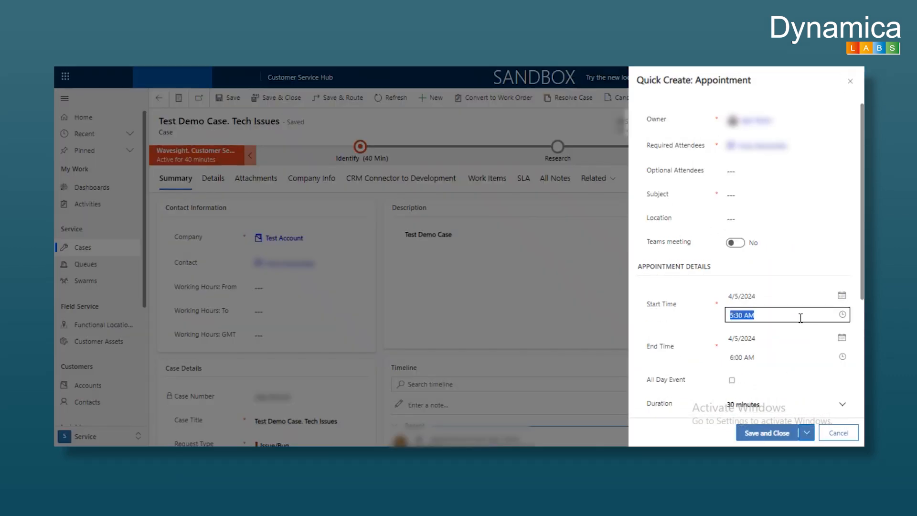
{"action": "left_click", "coordinate": [842, 315]}
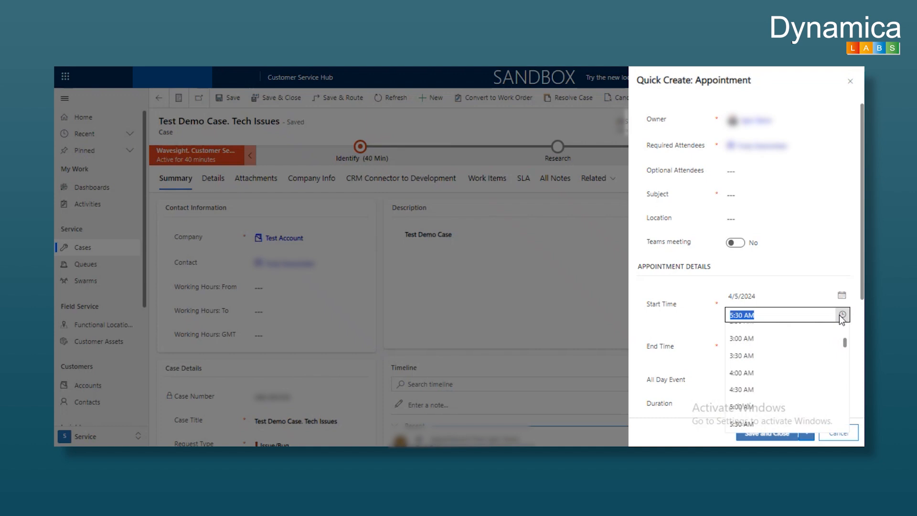
{"action": "scroll", "scroll_direction": "down", "scroll_amount": 3}
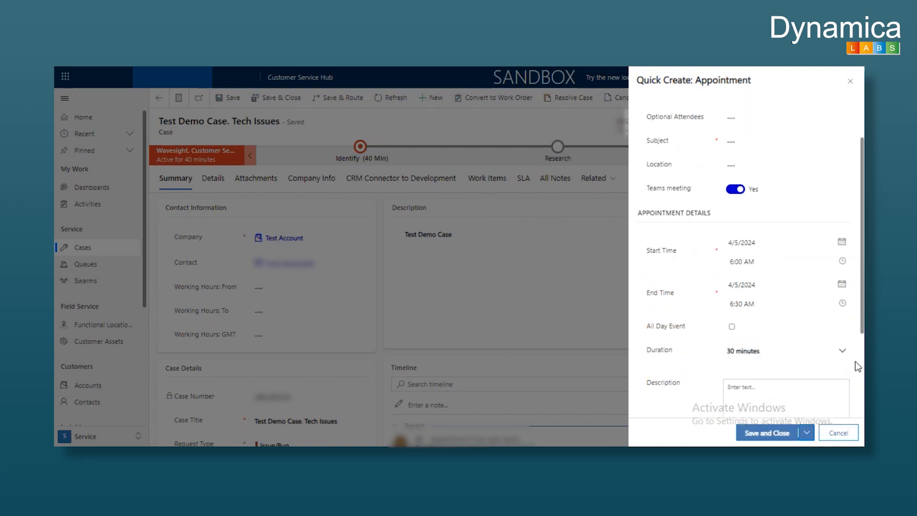
{"action": "scroll", "scroll_direction": "down", "scroll_amount": 3}
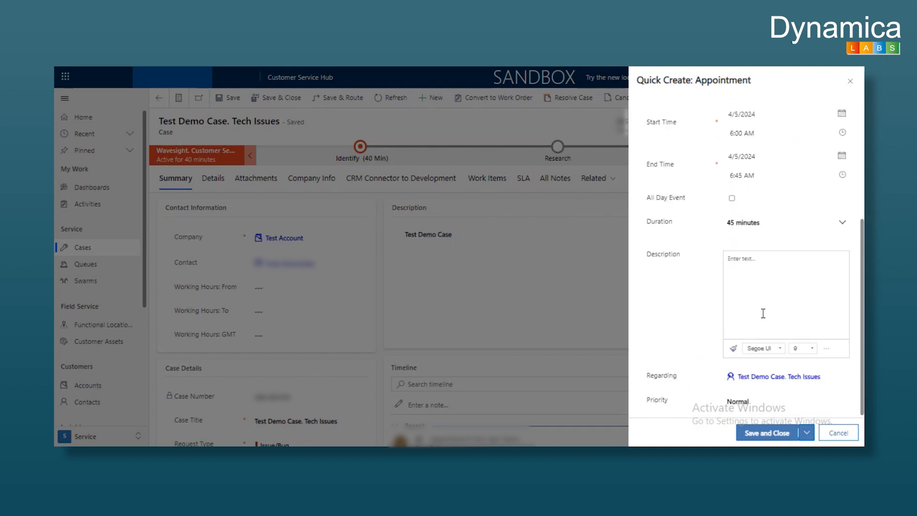
{"action": "left_click", "coordinate": [768, 433]}
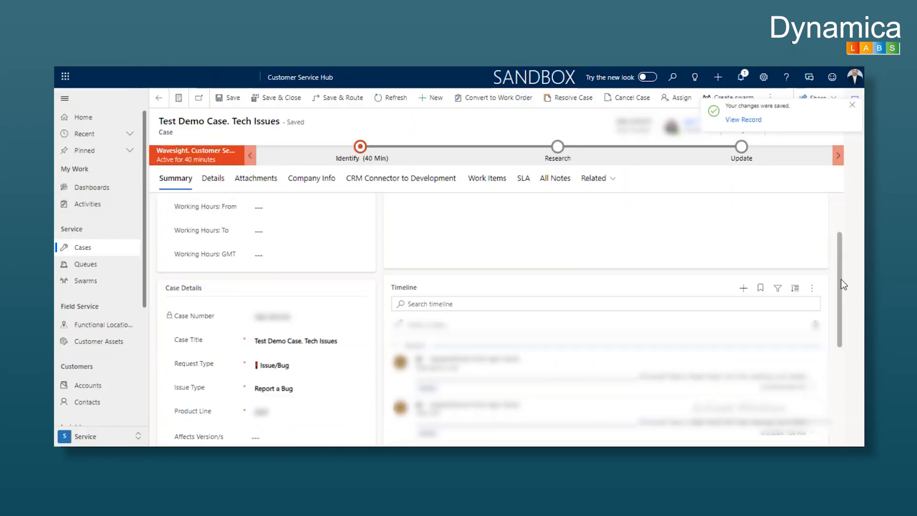
Open the Teams Calendar week view showing Friday the 5th's meeting
{"action": "scroll", "scroll_direction": "down", "scroll_amount": 3}
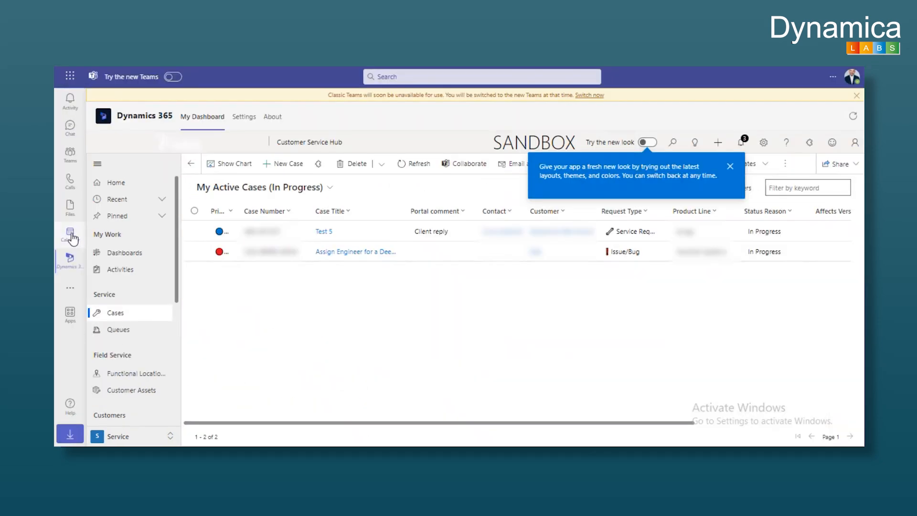
{"action": "left_click", "coordinate": [69, 234]}
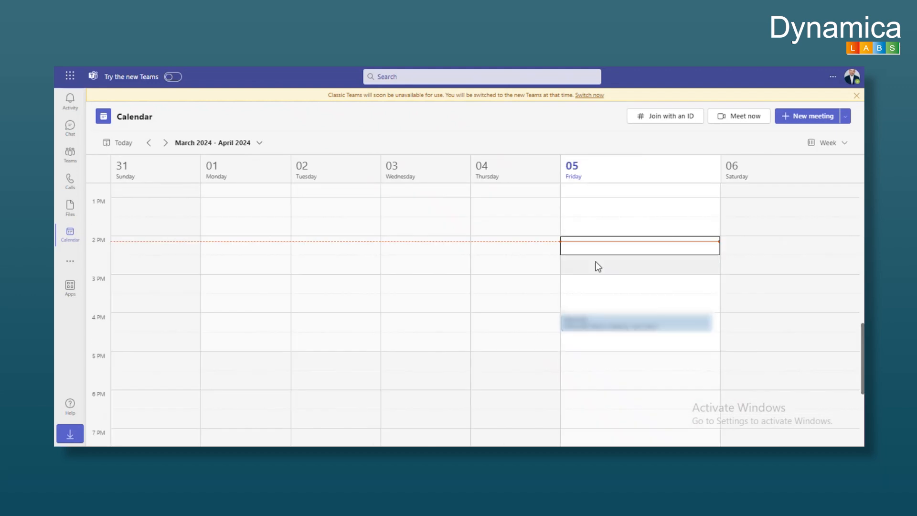
{"action": "mouse_move", "coordinate": [598, 257]}
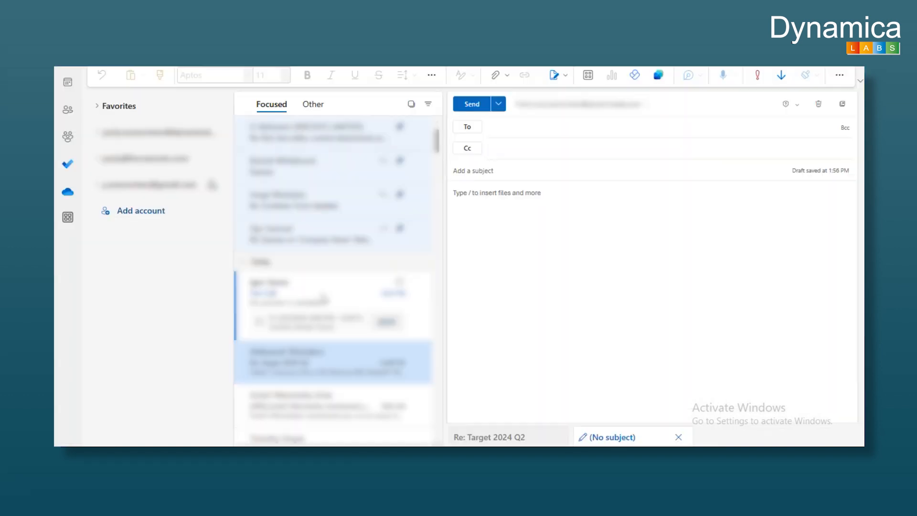
Open the Test Call invite for Friday 4/5/2024 and review its Teams join details
{"action": "left_click", "coordinate": [321, 301]}
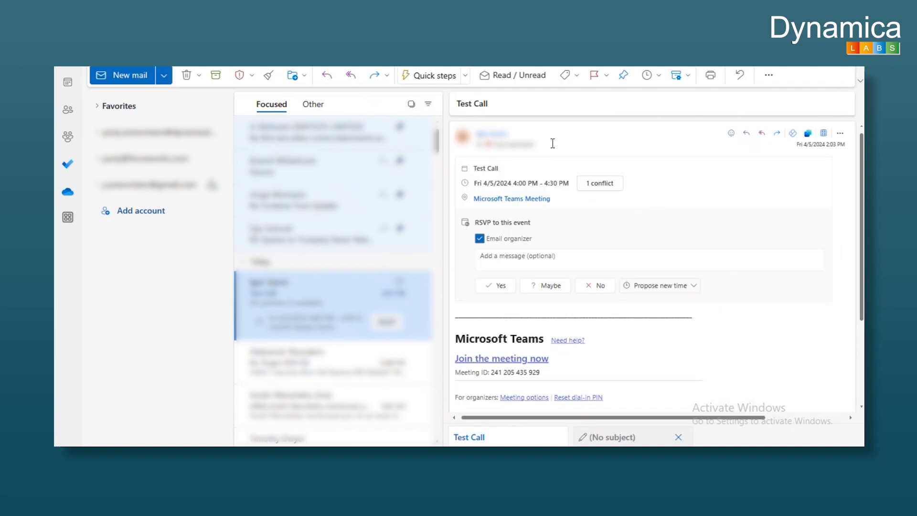
{"action": "scroll", "scroll_direction": "down", "scroll_amount": 3}
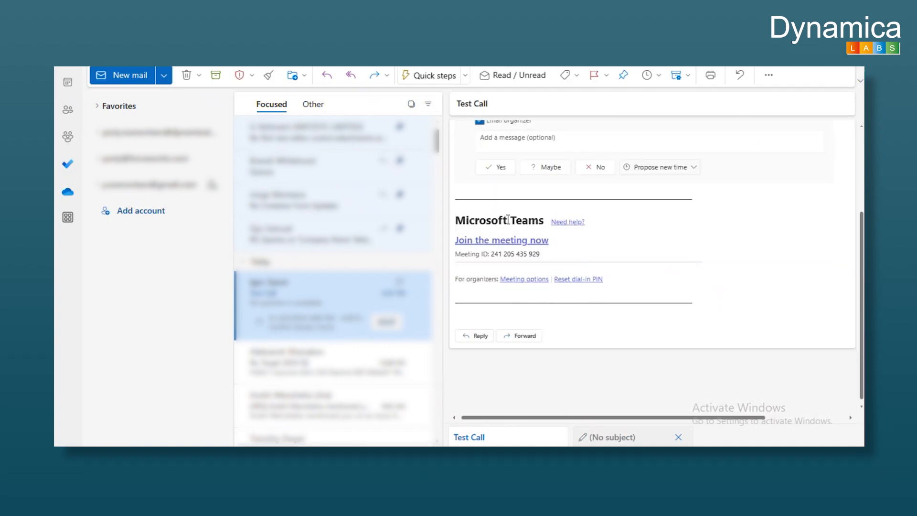
{"action": "scroll", "scroll_direction": "up", "scroll_amount": 3}
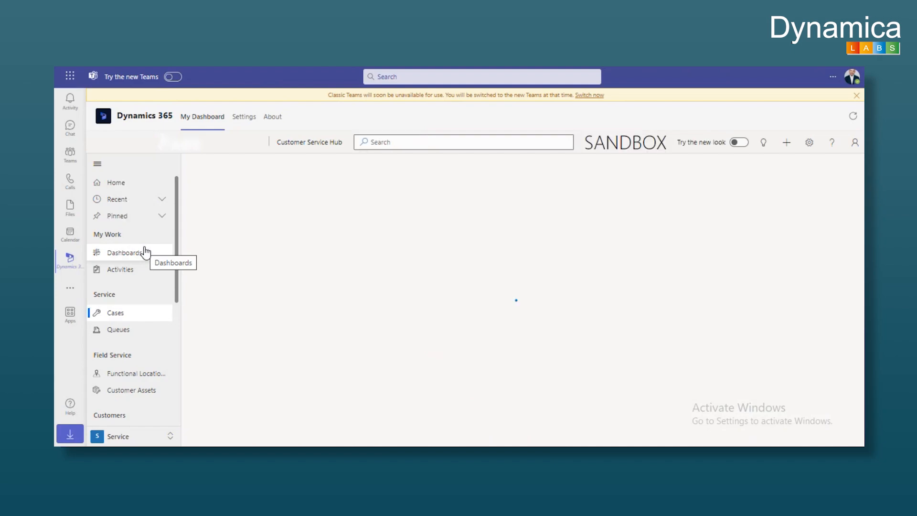
Switch the case list to the All Active Cases. Customer Service view
{"action": "left_click", "coordinate": [115, 312]}
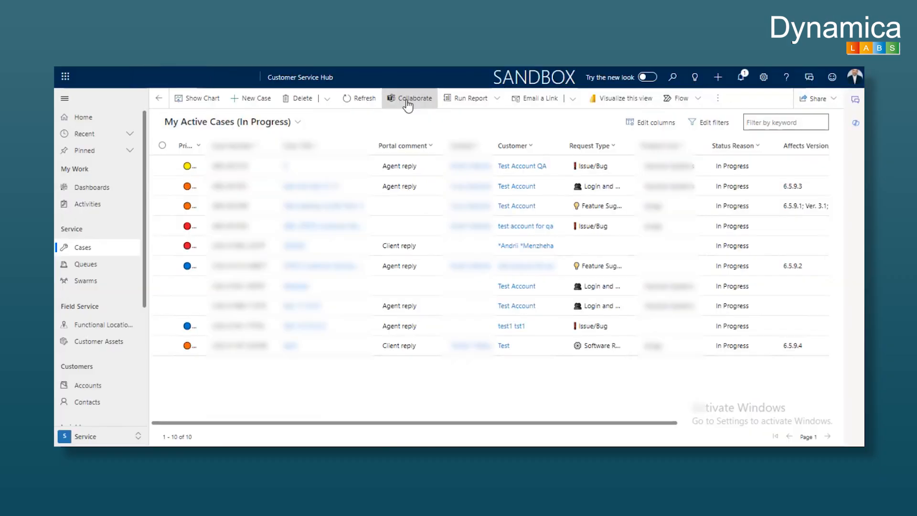
{"action": "left_click", "coordinate": [298, 122]}
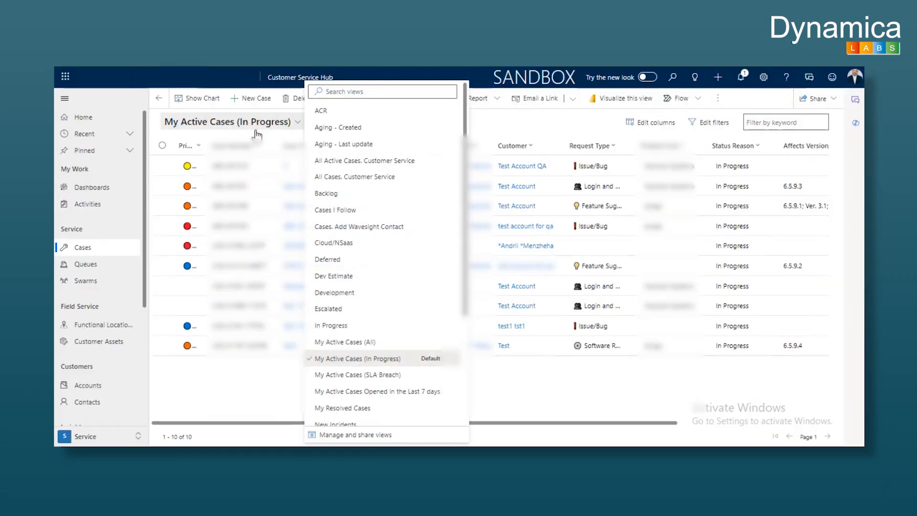
{"action": "mouse_move", "coordinate": [371, 226]}
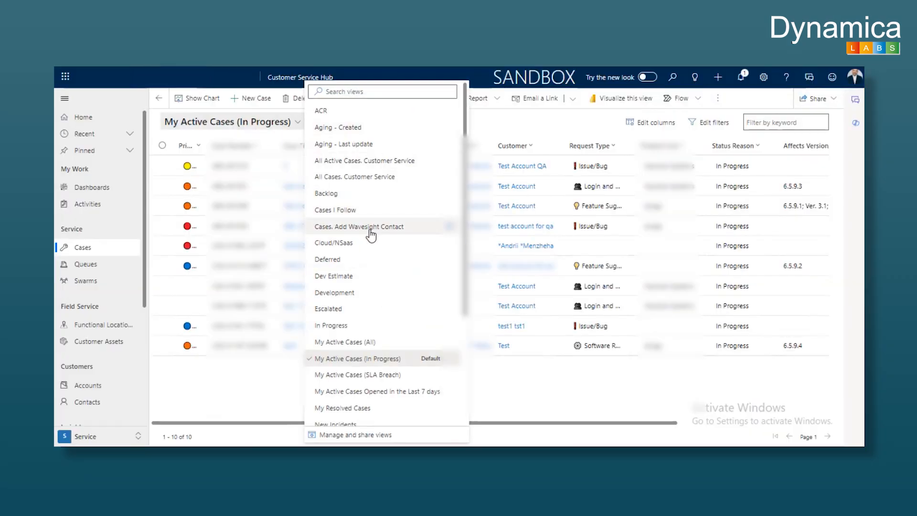
{"action": "left_click", "coordinate": [364, 160]}
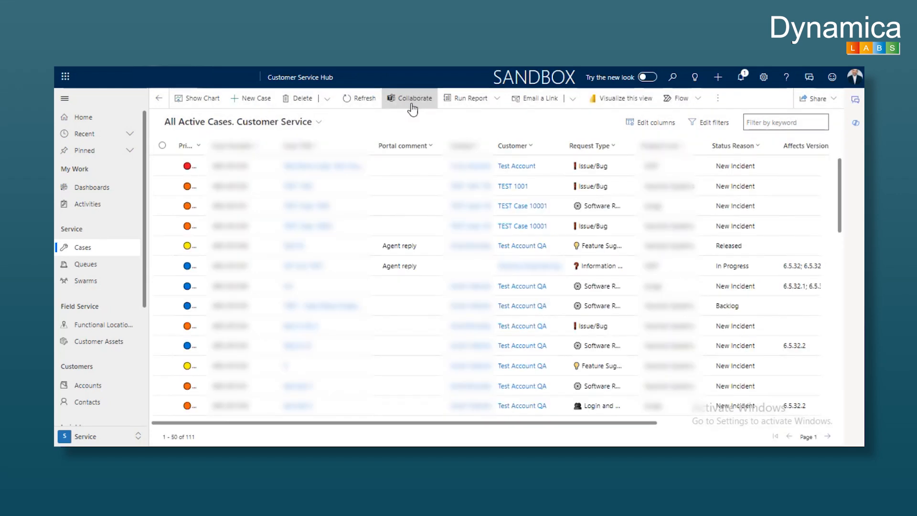
{"action": "mouse_move", "coordinate": [415, 105]}
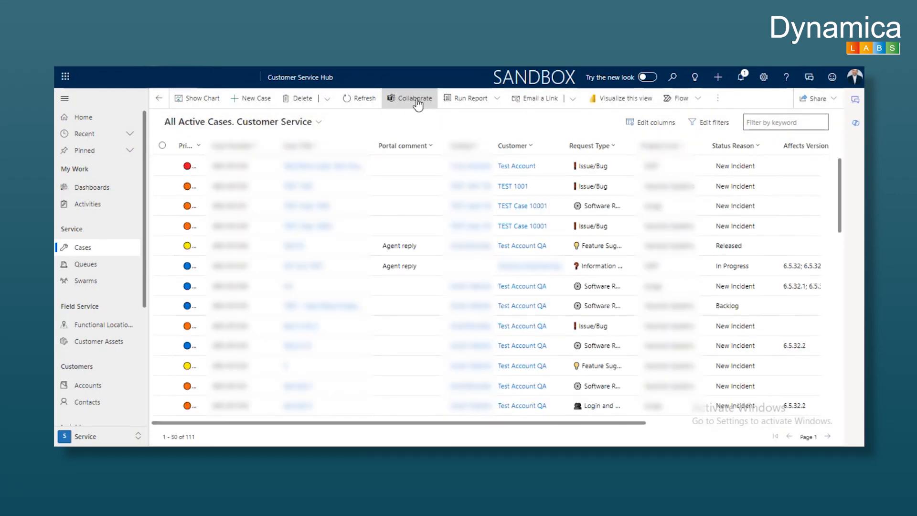
Open and close the Collaborate with Microsoft Teams dialog, then reselect All Active Cases. Customer Service
{"action": "left_click", "coordinate": [413, 97]}
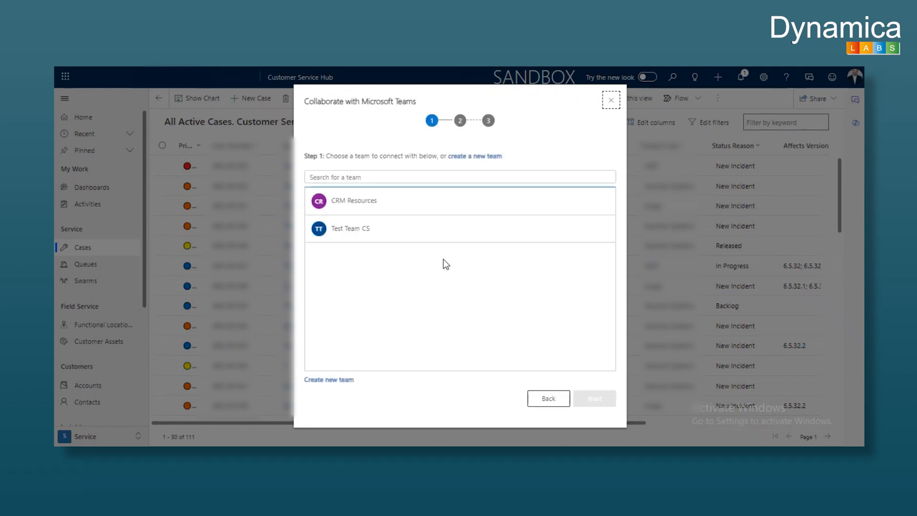
{"action": "left_click", "coordinate": [611, 100]}
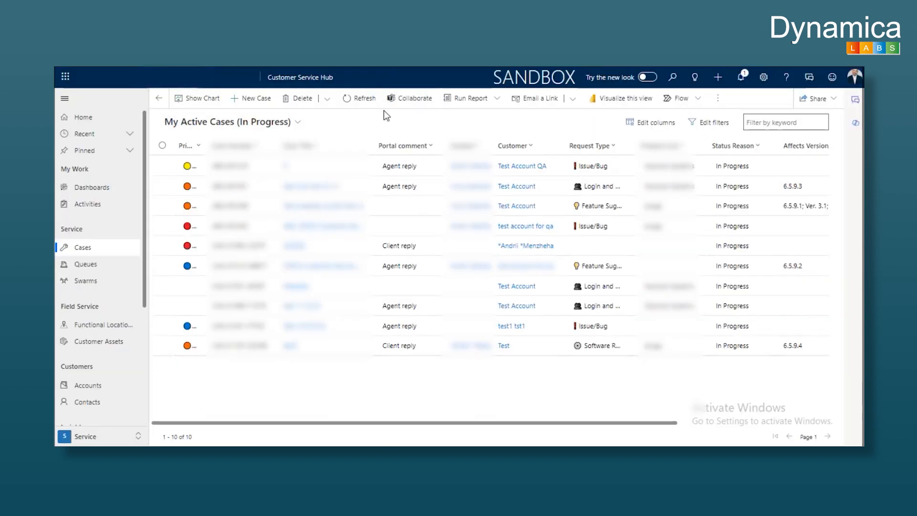
{"action": "left_click", "coordinate": [298, 124]}
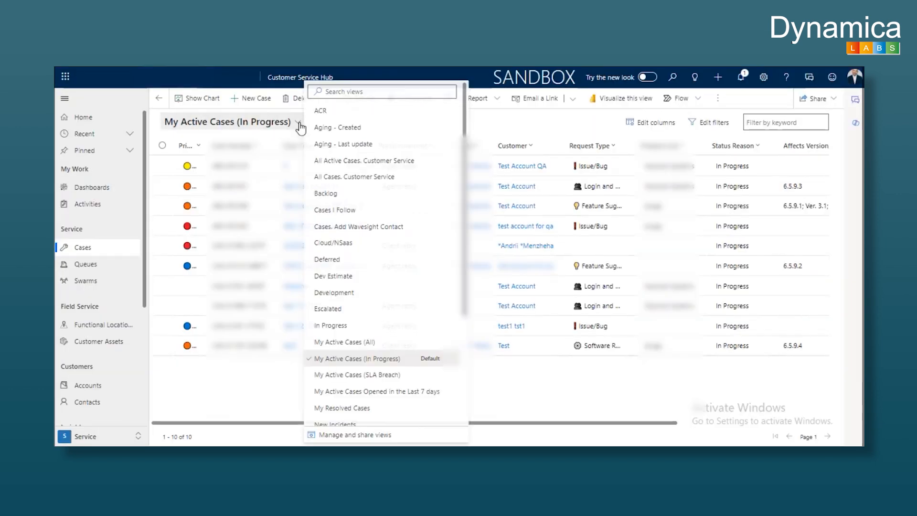
{"action": "mouse_move", "coordinate": [364, 231]}
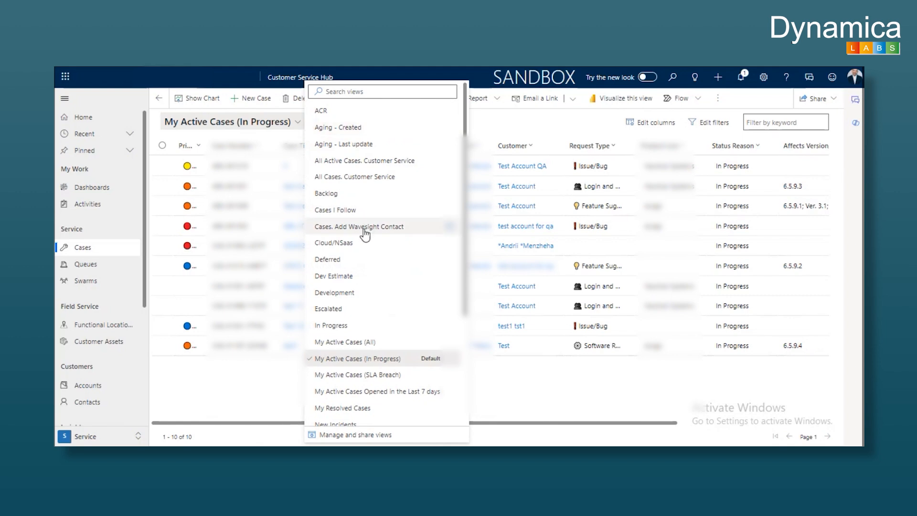
{"action": "left_click", "coordinate": [363, 161]}
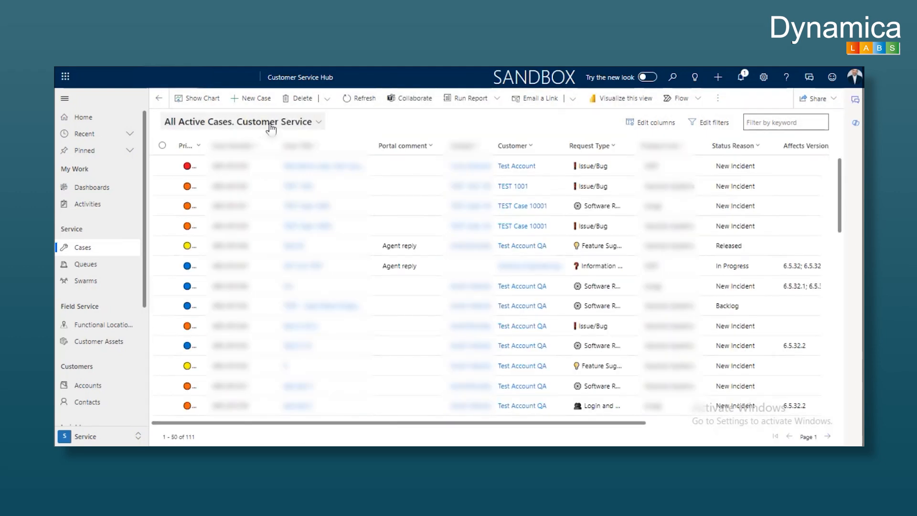
Create the private team 'Test CS' and link the case list to its General channel
{"action": "left_click", "coordinate": [413, 97]}
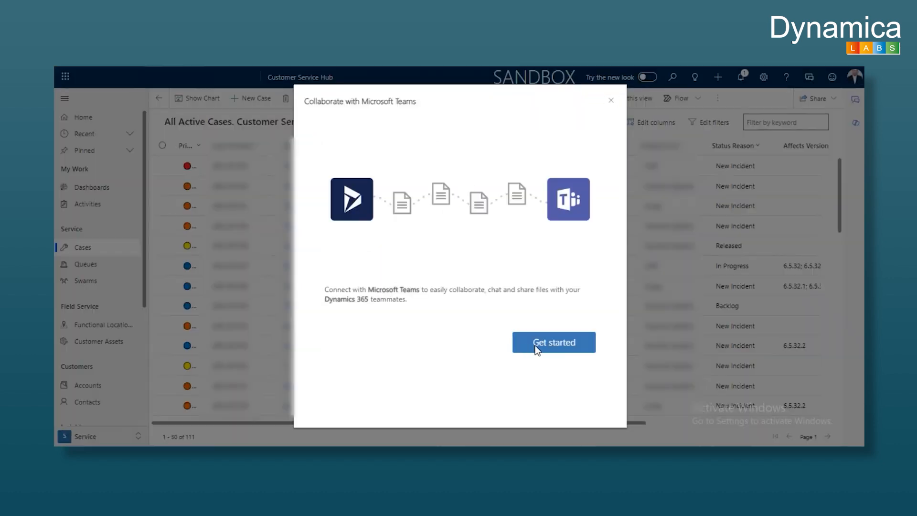
{"action": "left_click", "coordinate": [553, 342]}
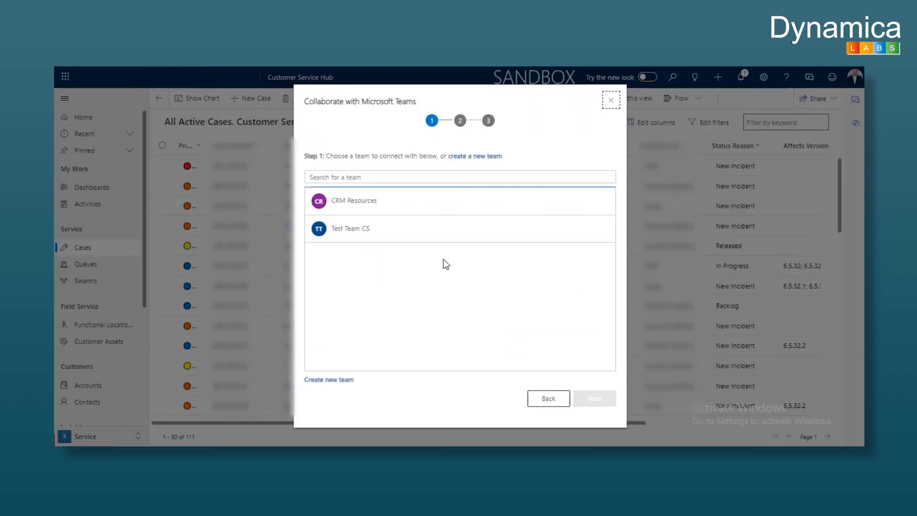
{"action": "mouse_move", "coordinate": [433, 285]}
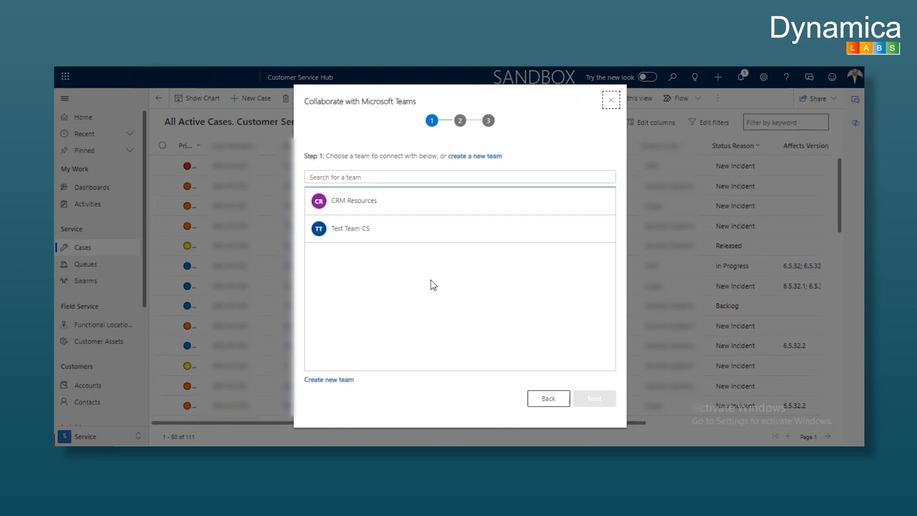
{"action": "mouse_move", "coordinate": [328, 379]}
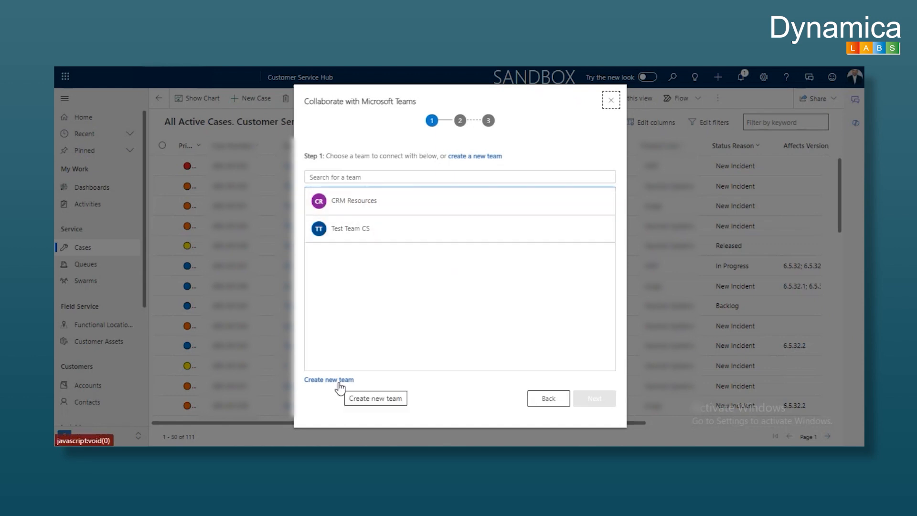
{"action": "left_click", "coordinate": [328, 378]}
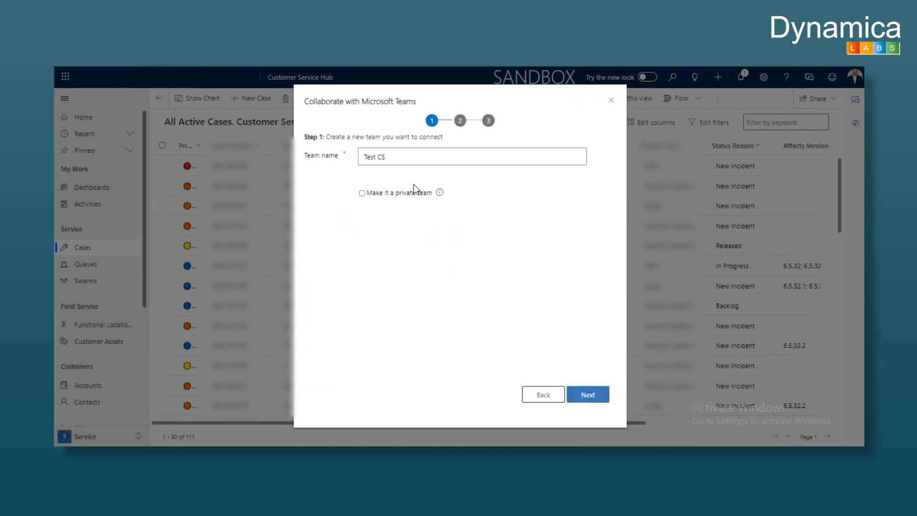
{"action": "mouse_move", "coordinate": [389, 177]}
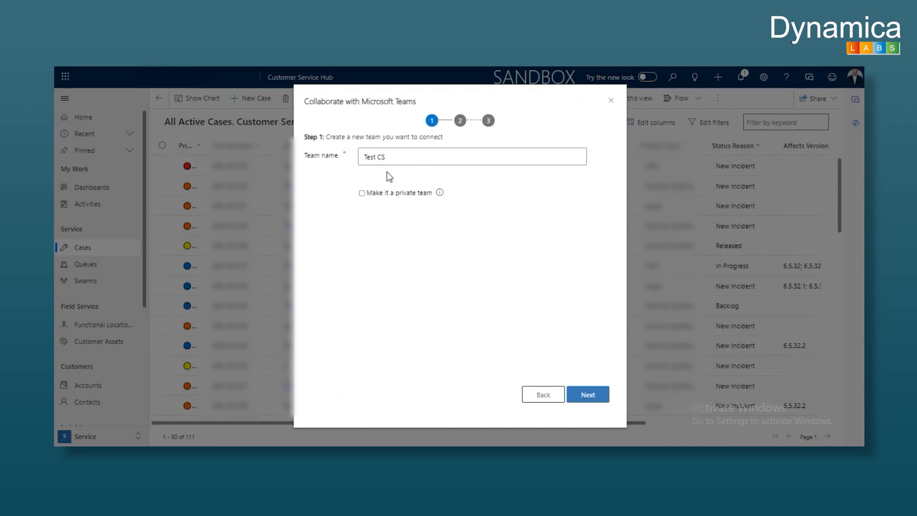
{"action": "left_click", "coordinate": [362, 193]}
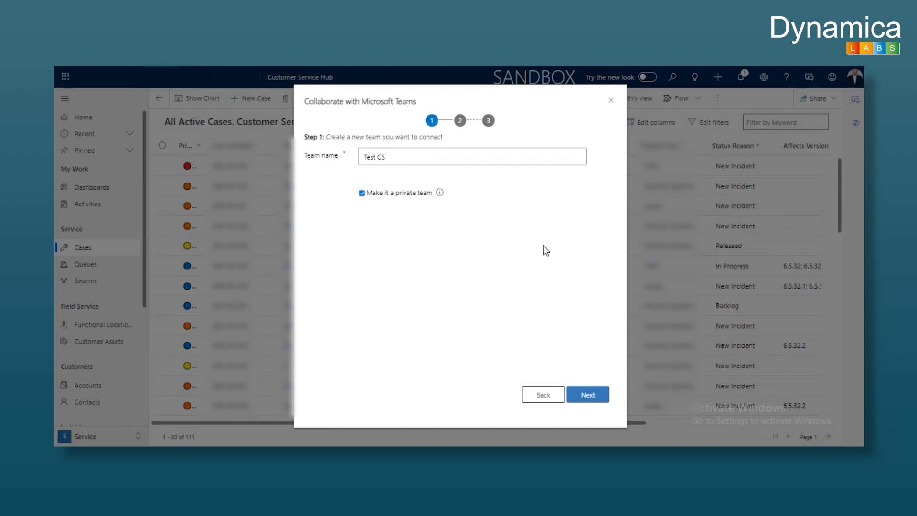
{"action": "left_click", "coordinate": [587, 394]}
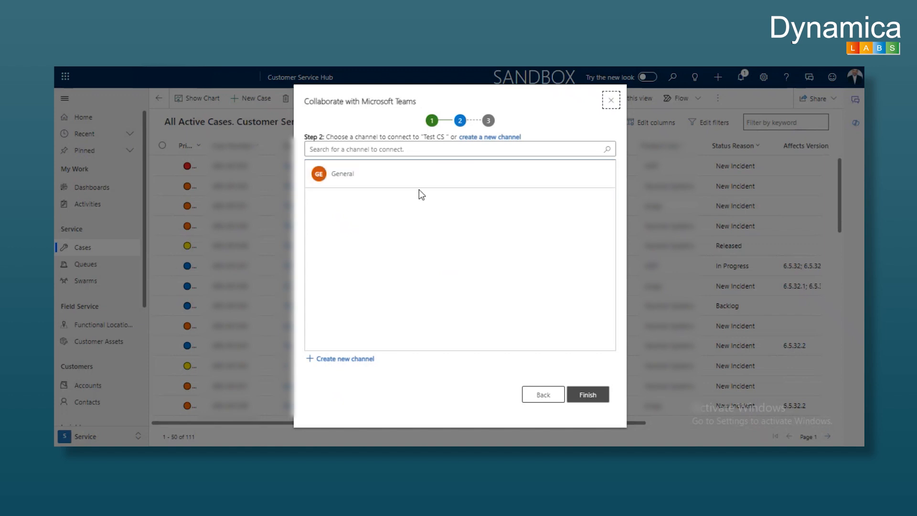
{"action": "mouse_move", "coordinate": [348, 362]}
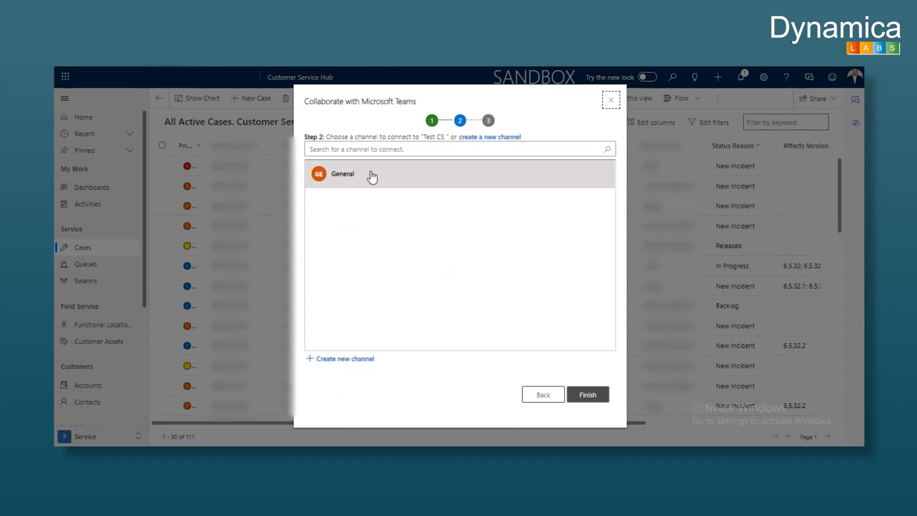
{"action": "left_click", "coordinate": [375, 174]}
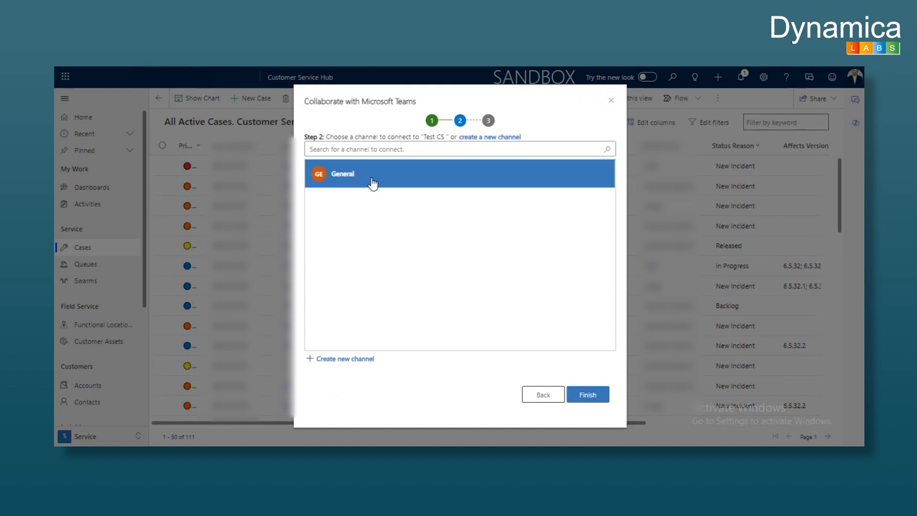
{"action": "mouse_move", "coordinate": [351, 182]}
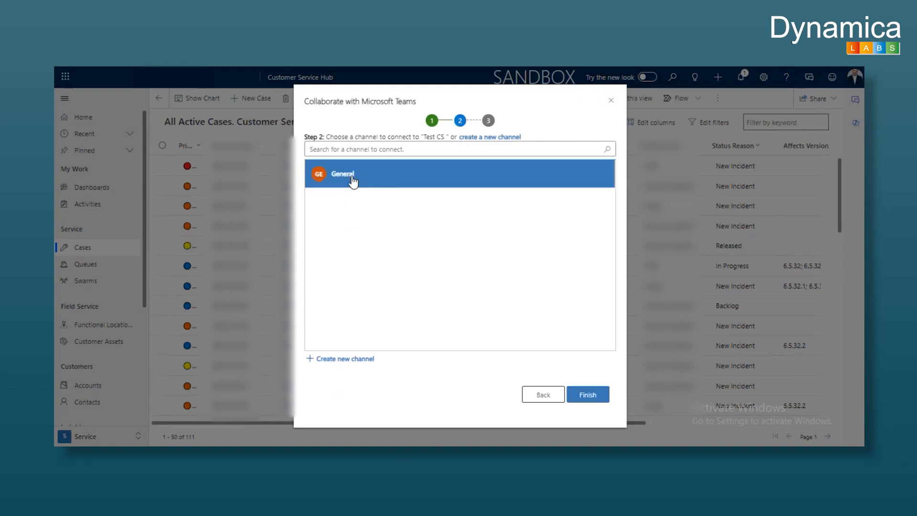
{"action": "left_click", "coordinate": [587, 393]}
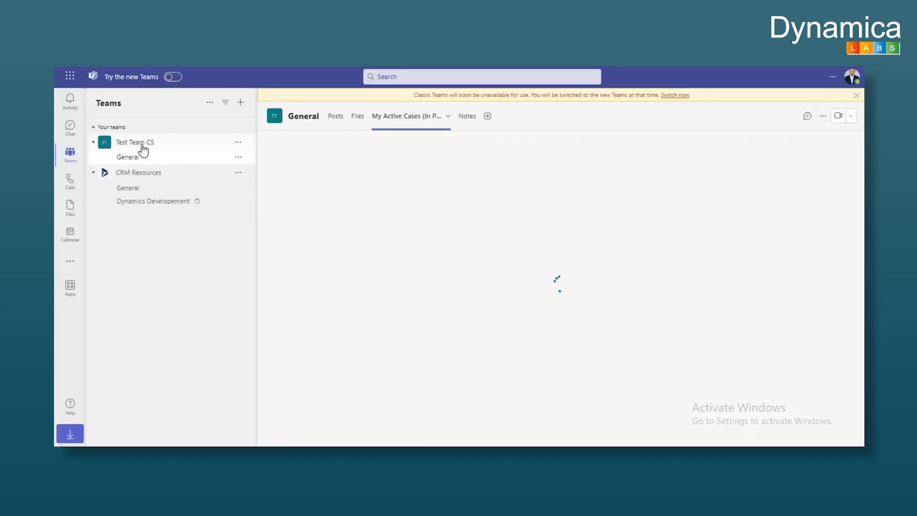
{"action": "mouse_move", "coordinate": [193, 193]}
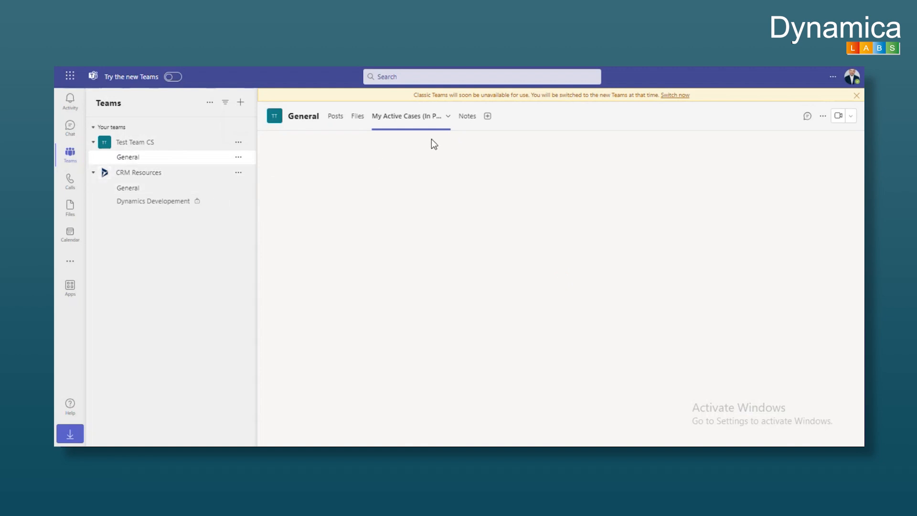
Load the My Active Cases (In Progress) tab in Test Team CS's General channel, listing 10 cases
{"action": "left_click", "coordinate": [407, 115]}
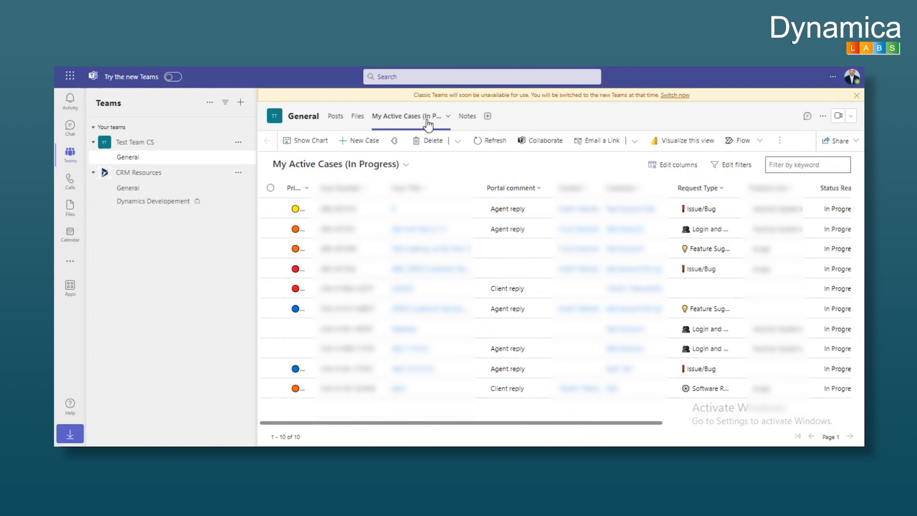
{"action": "mouse_move", "coordinate": [493, 179]}
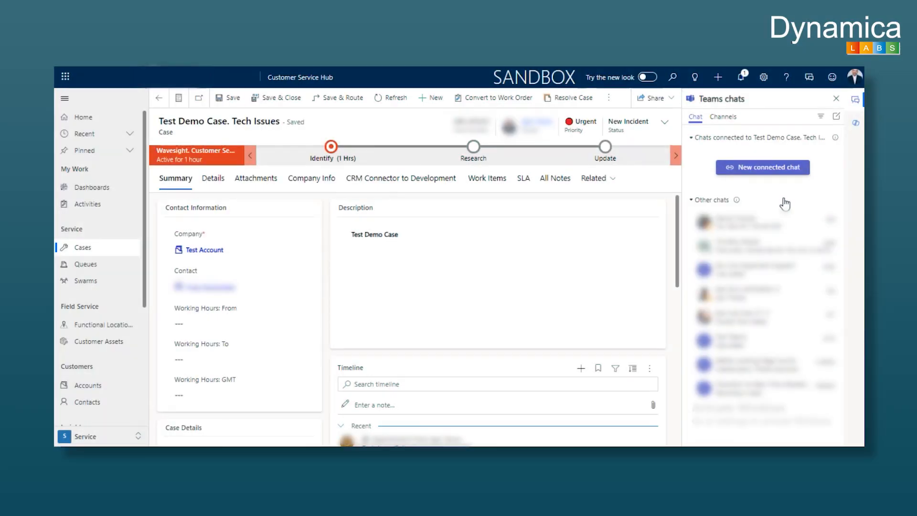
{"action": "mouse_move", "coordinate": [800, 102]}
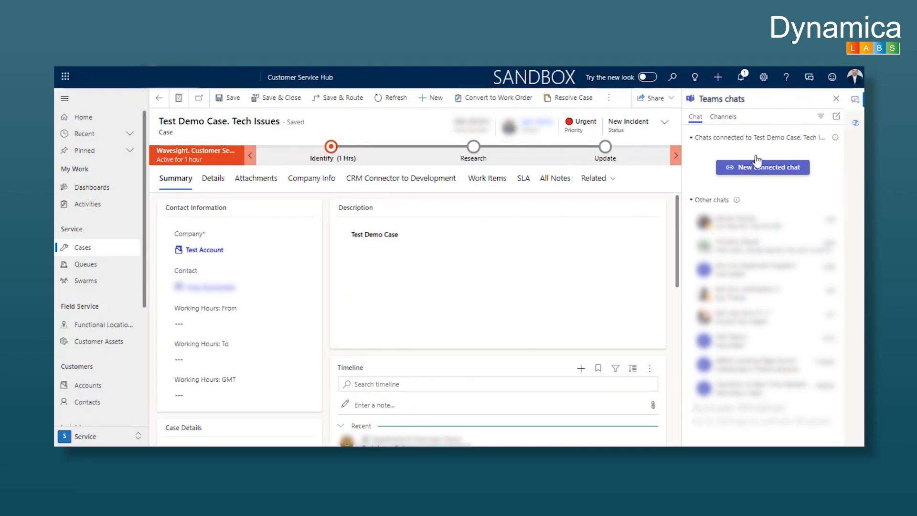
Start a connected chat for Test Demo Case. Tech Issues with a participant and note 'Hello, Test cha'
{"action": "left_click", "coordinate": [762, 167]}
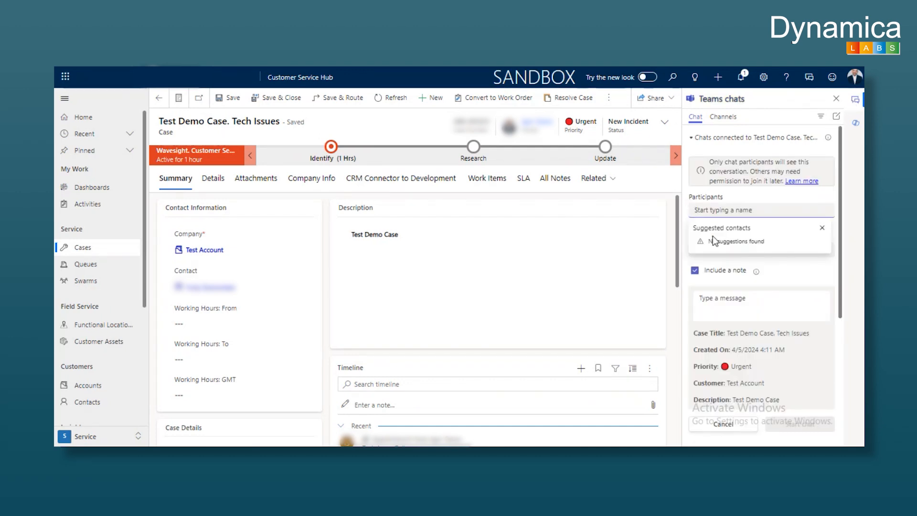
{"action": "mouse_move", "coordinate": [822, 227]}
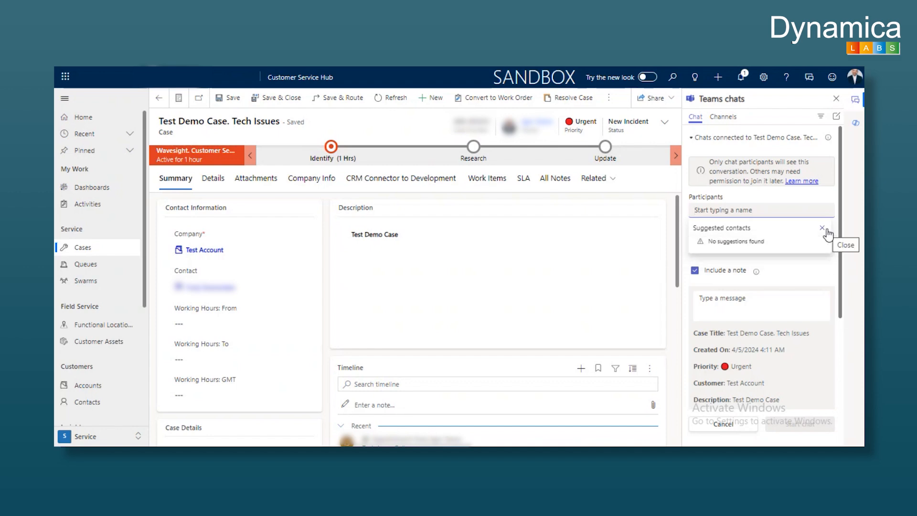
{"action": "left_click", "coordinate": [822, 227]}
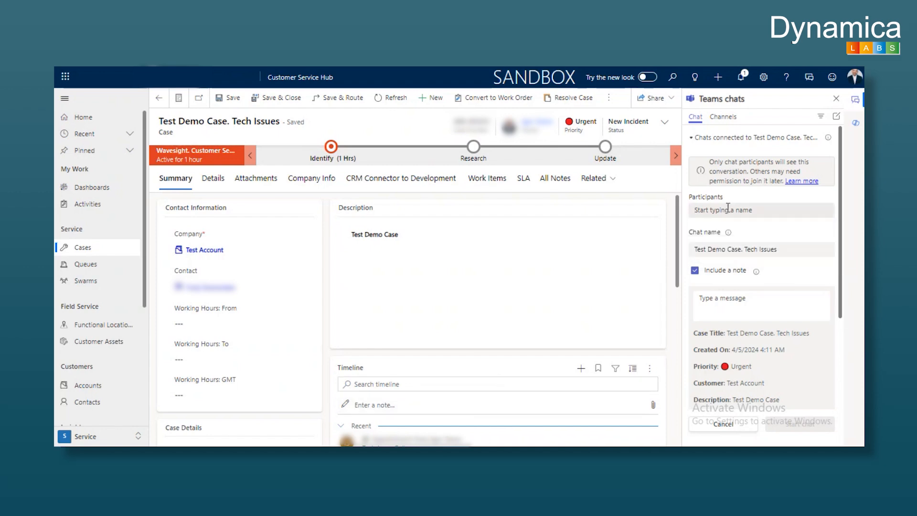
{"action": "left_click", "coordinate": [761, 209]}
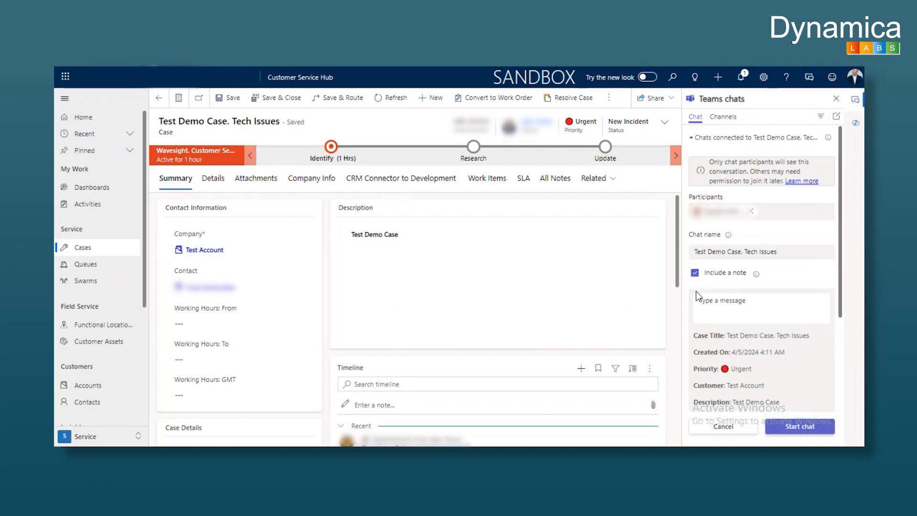
{"action": "scroll", "scroll_direction": "down", "scroll_amount": 3}
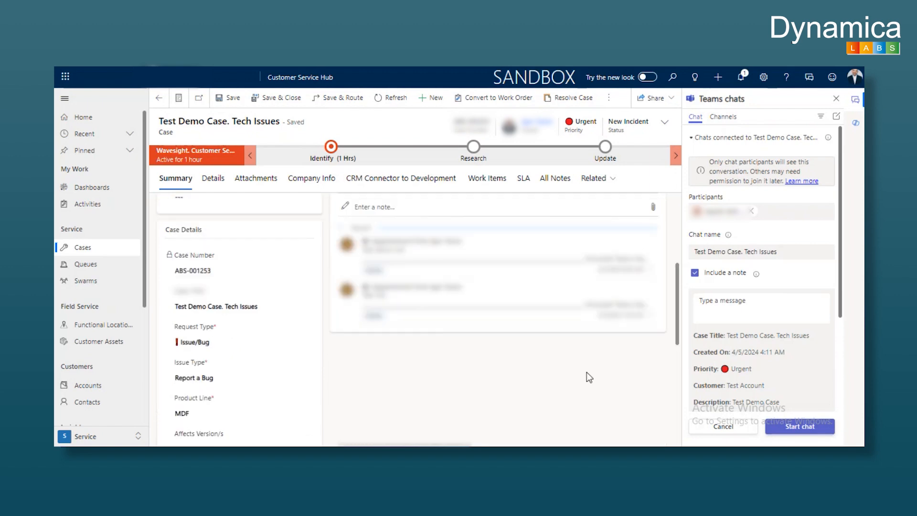
{"action": "scroll", "scroll_direction": "up", "scroll_amount": 3}
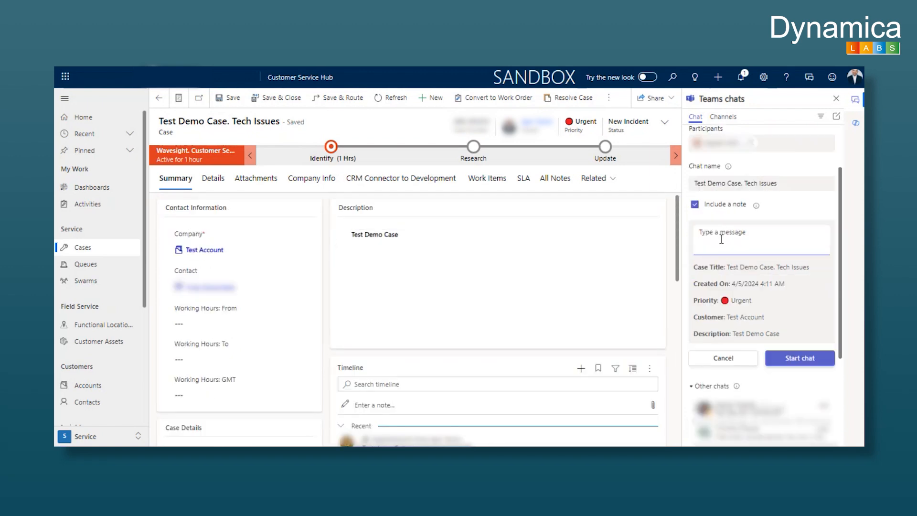
{"action": "type", "text": "Hello, Test chat, skip it"}
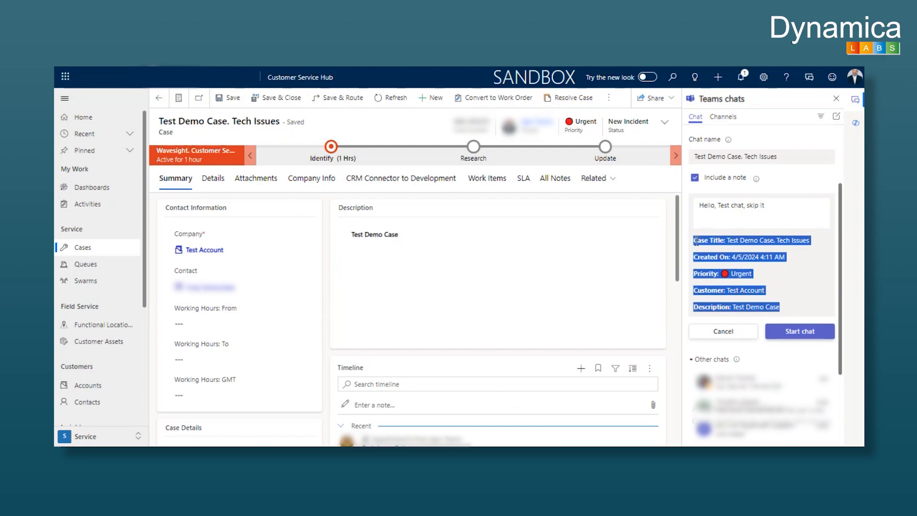
{"action": "left_click", "coordinate": [799, 331]}
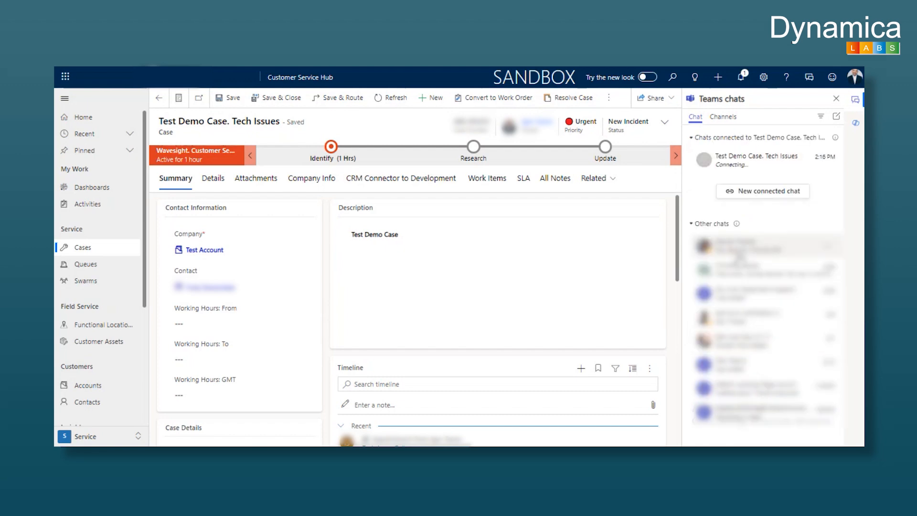
Open the Test Demo Case. Tech Issues chat in Teams, then return to the case record
{"action": "left_click", "coordinate": [757, 158]}
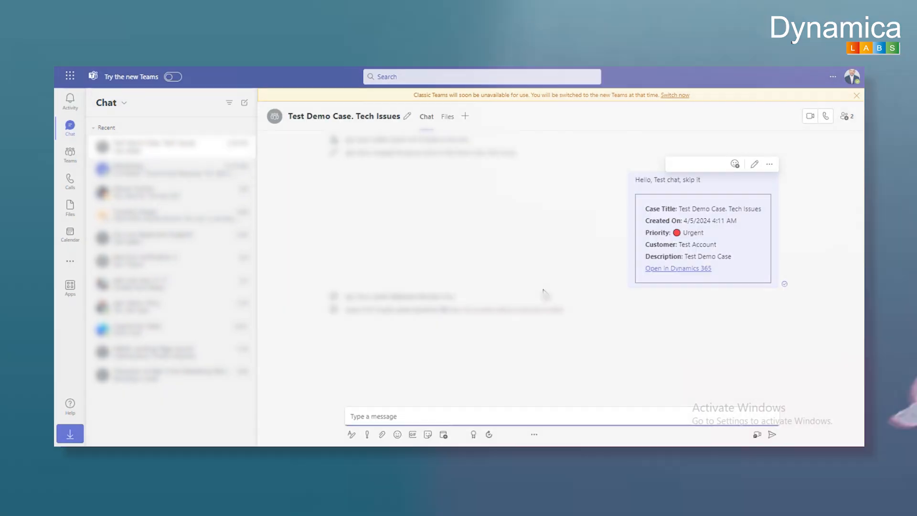
{"action": "left_click", "coordinate": [677, 268]}
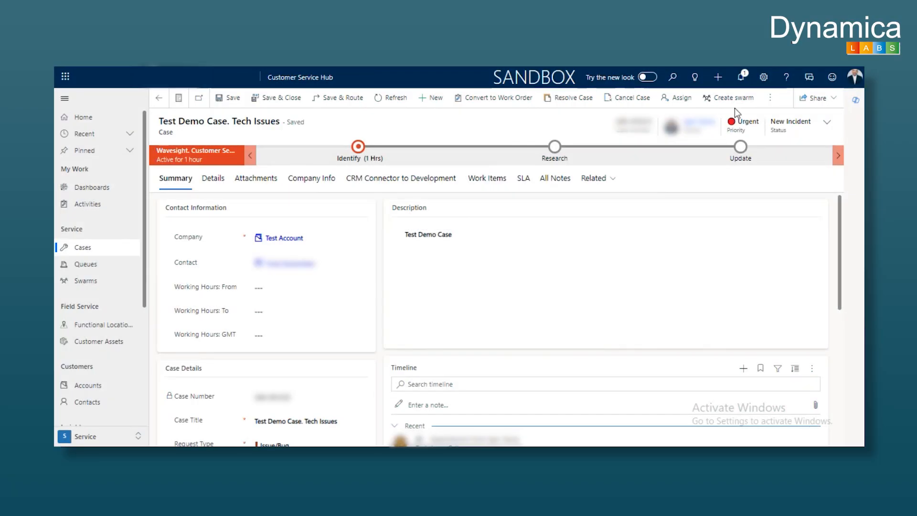
{"action": "mouse_move", "coordinate": [732, 97]}
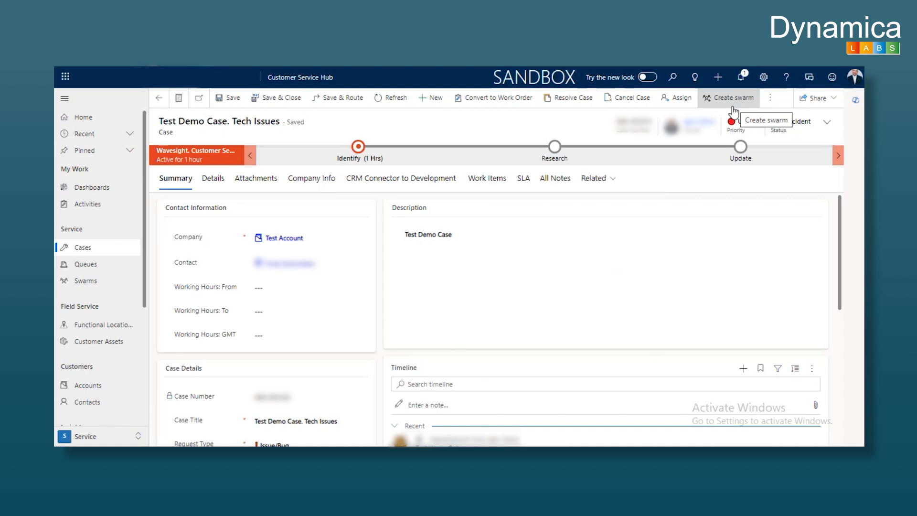
{"action": "mouse_move", "coordinate": [433, 128]}
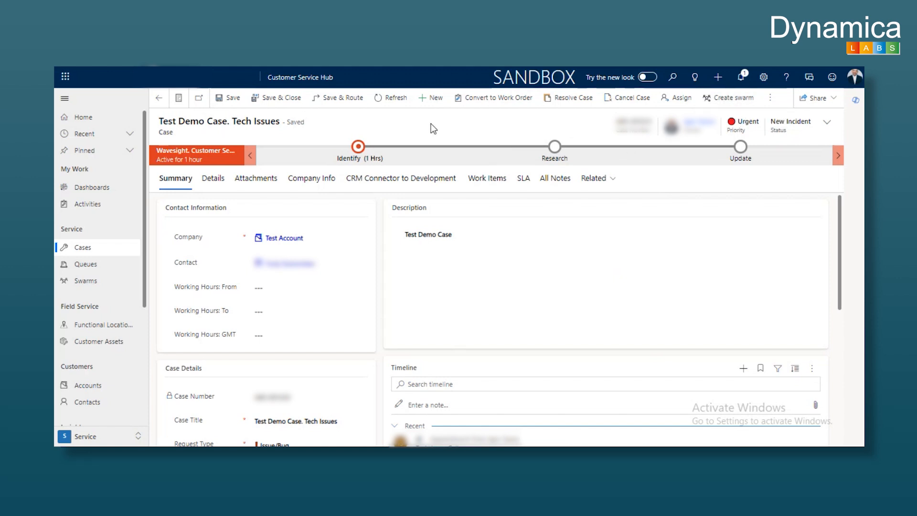
{"action": "mouse_move", "coordinate": [728, 97]}
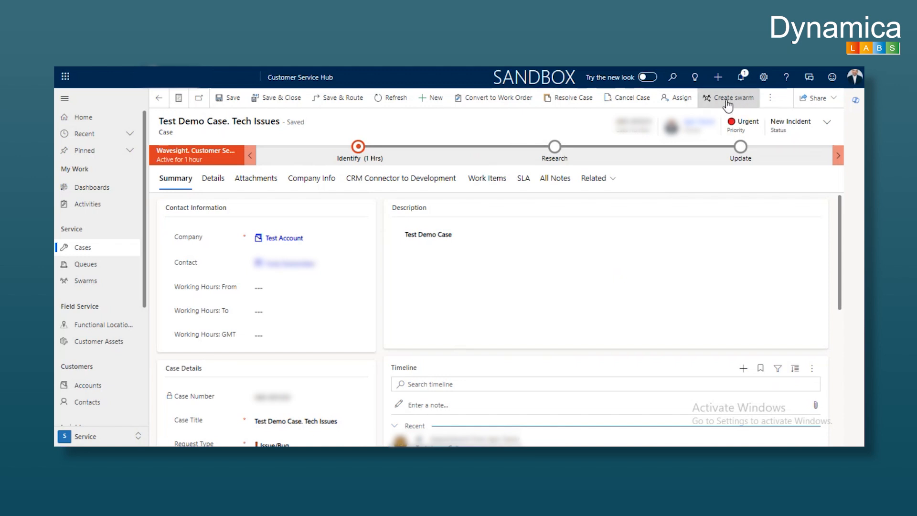
Create a new swarm for Test Demo Case. Tech Issues from the case form
{"action": "left_click", "coordinate": [728, 97]}
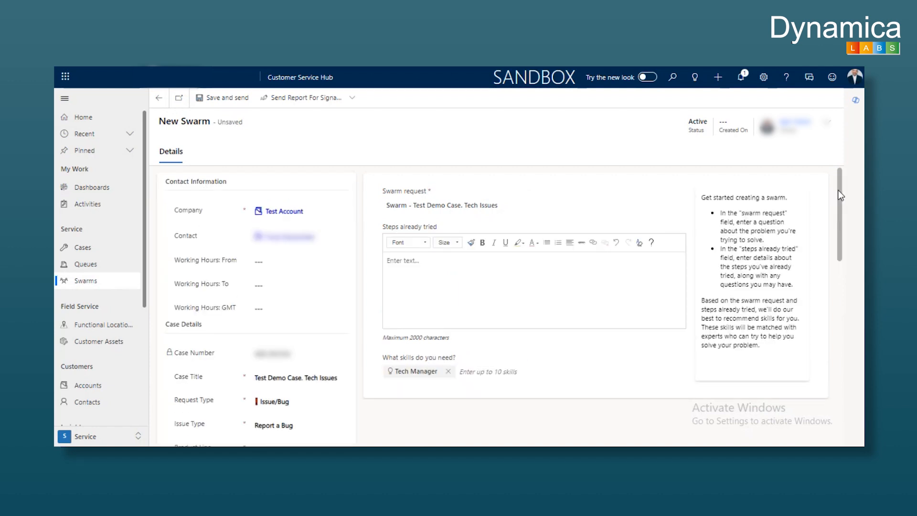
Note 'Customer reported about bad support' as steps already tried and add the Service Manager skill
{"action": "scroll", "scroll_direction": "down", "scroll_amount": 3}
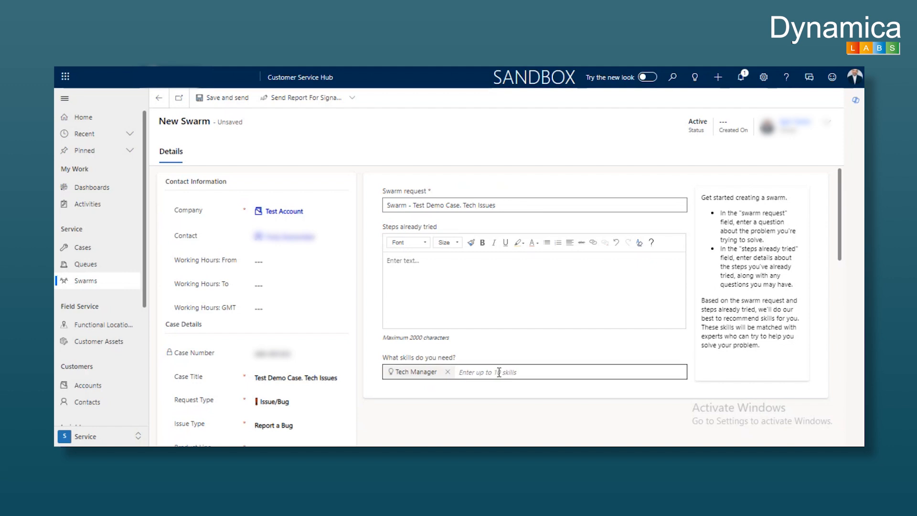
{"action": "left_click", "coordinate": [494, 204]}
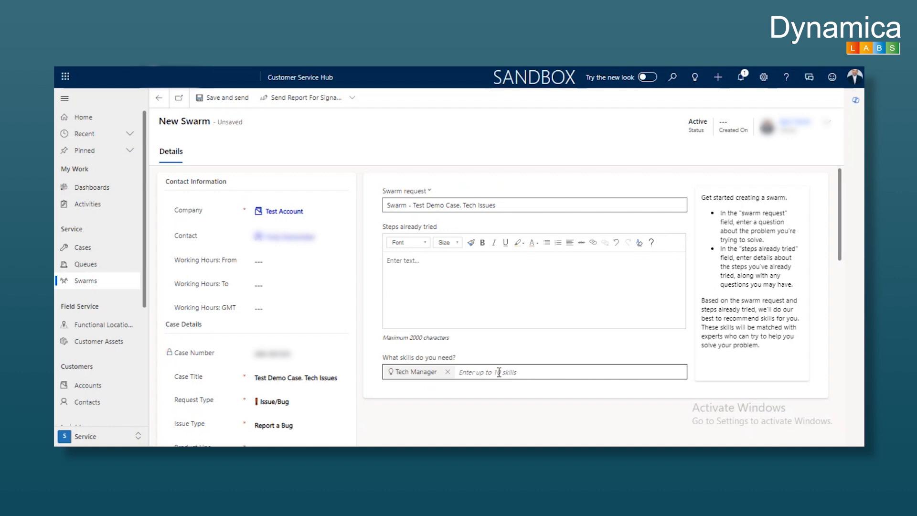
{"action": "left_click", "coordinate": [494, 205]}
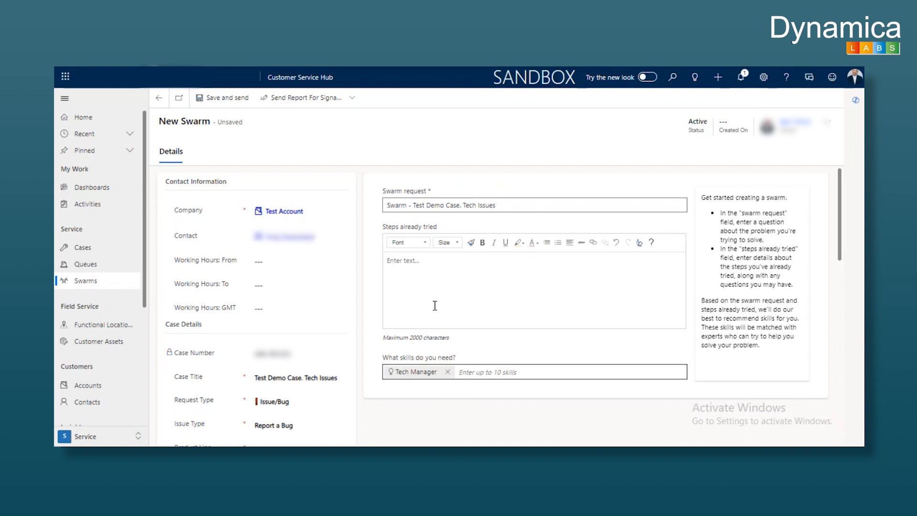
{"action": "double_click", "coordinate": [469, 204]}
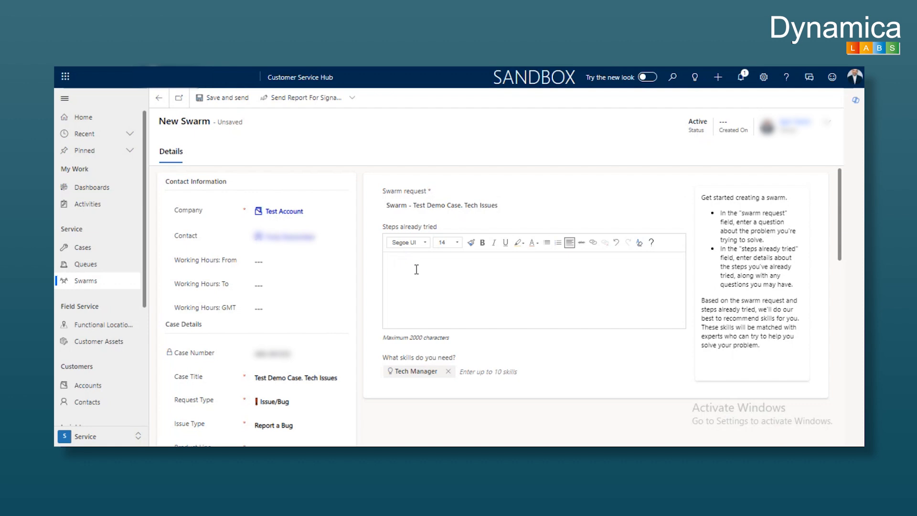
{"action": "left_click", "coordinate": [414, 269]}
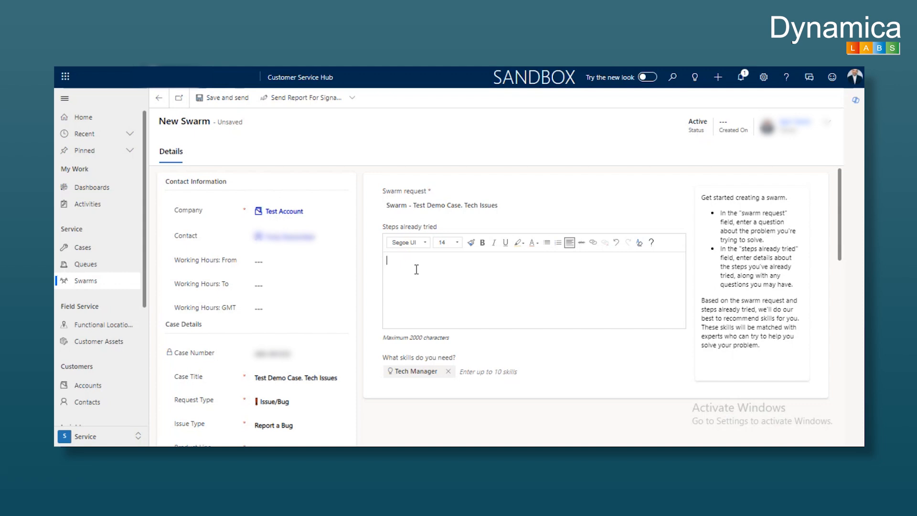
{"action": "mouse_move", "coordinate": [510, 304]}
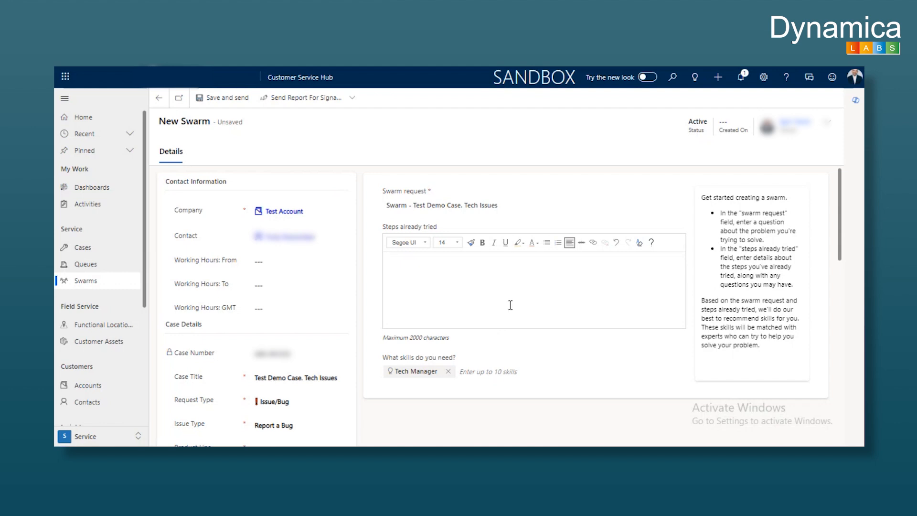
{"action": "type", "text": "Customer reported about bad support"}
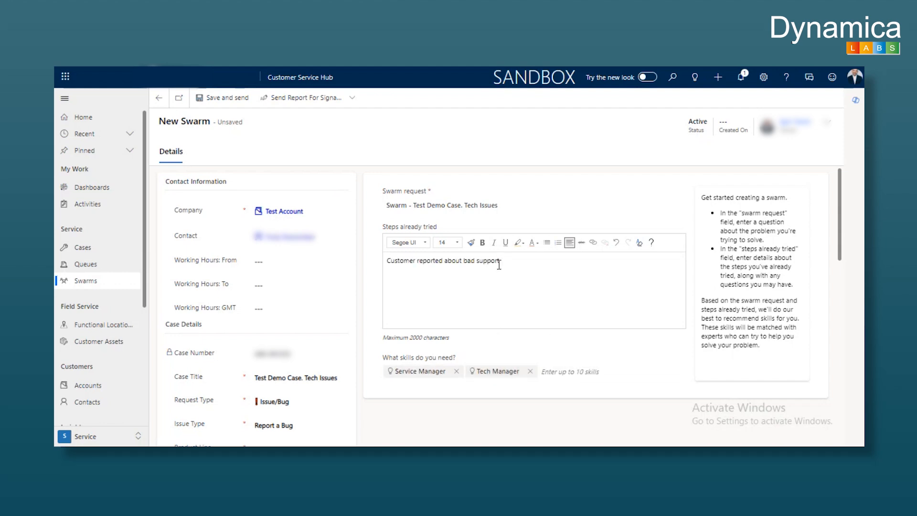
{"action": "double_click", "coordinate": [488, 260]}
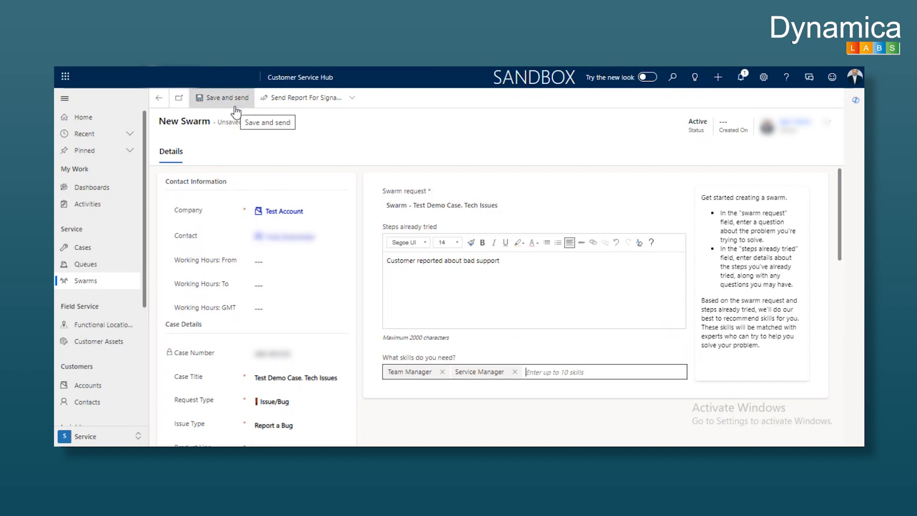
{"action": "mouse_move", "coordinate": [501, 313]}
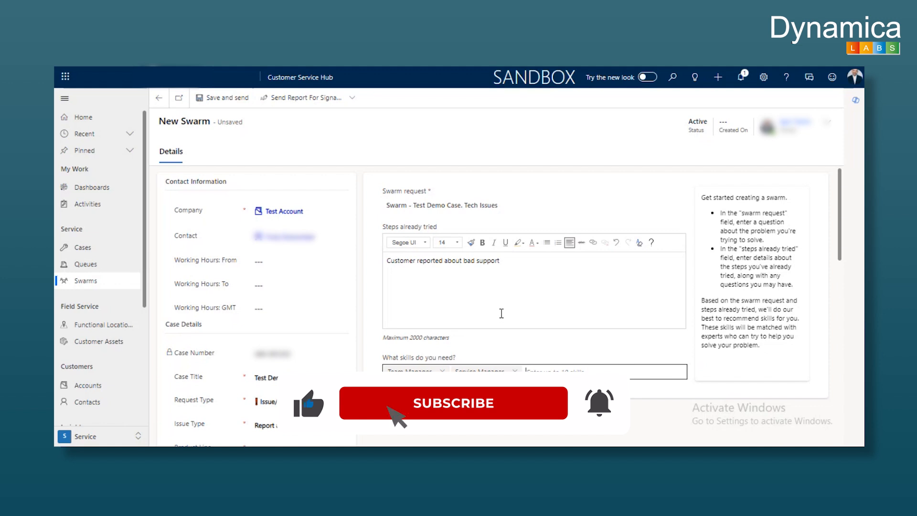
{"action": "left_click", "coordinate": [452, 402]}
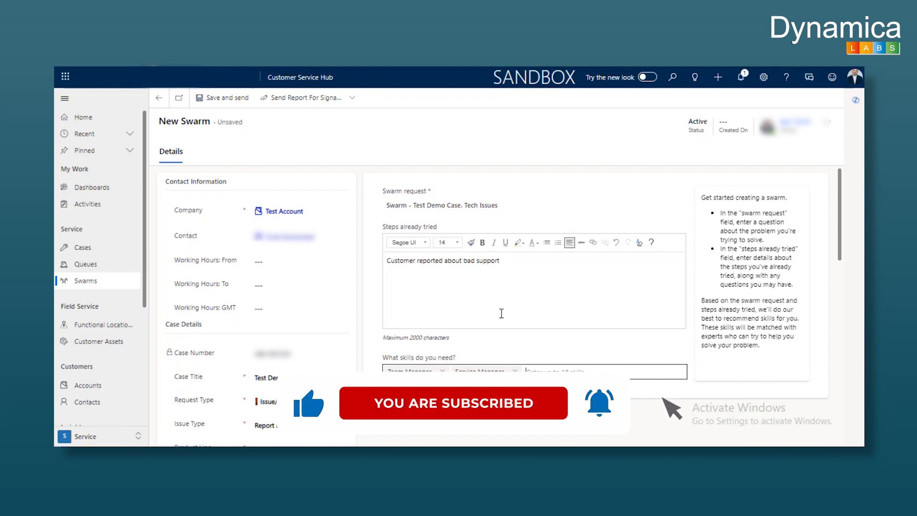